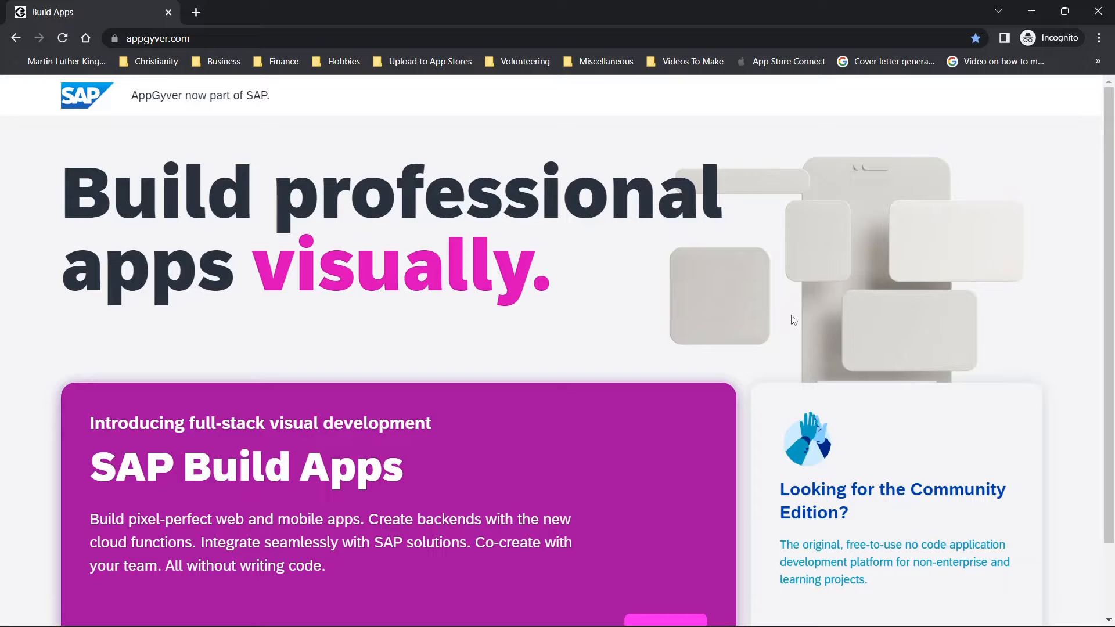
{"action": "mouse_move", "coordinate": [658, 292]}
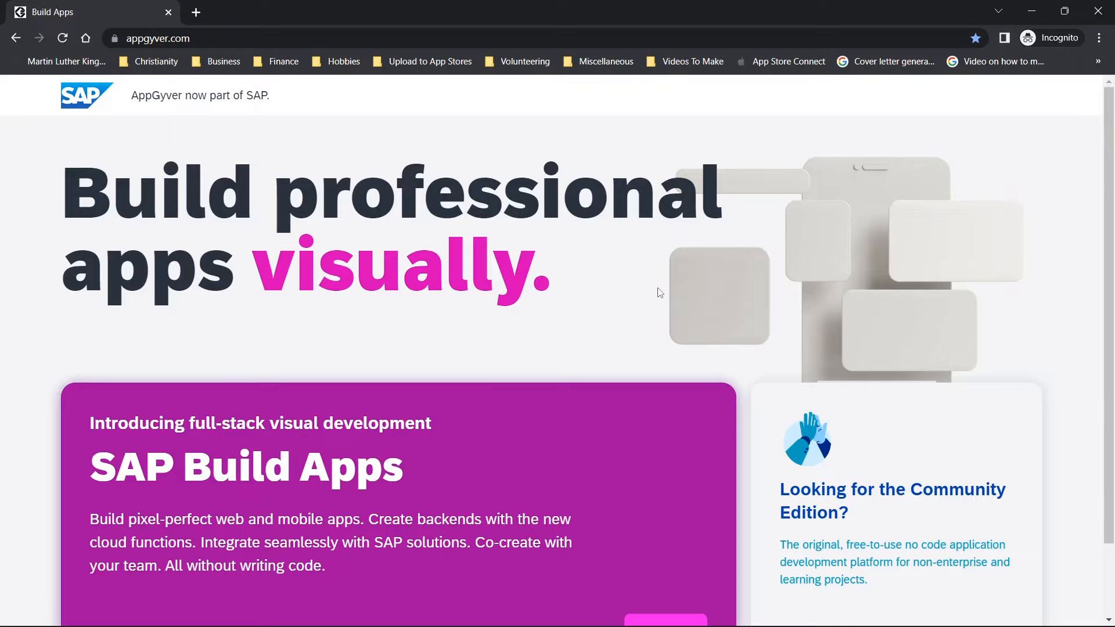
Open the SAP Build Apps free-tier page in a new tab, then the Community Edition page
{"action": "scroll", "scroll_direction": "down", "scroll_amount": 3}
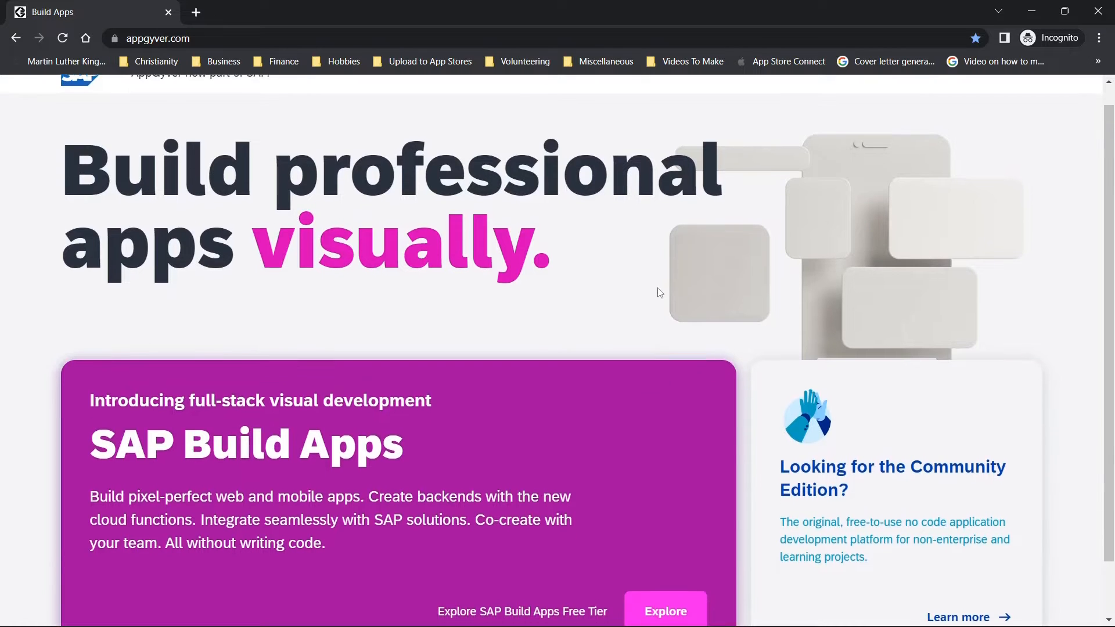
{"action": "scroll", "scroll_direction": "up", "scroll_amount": 3}
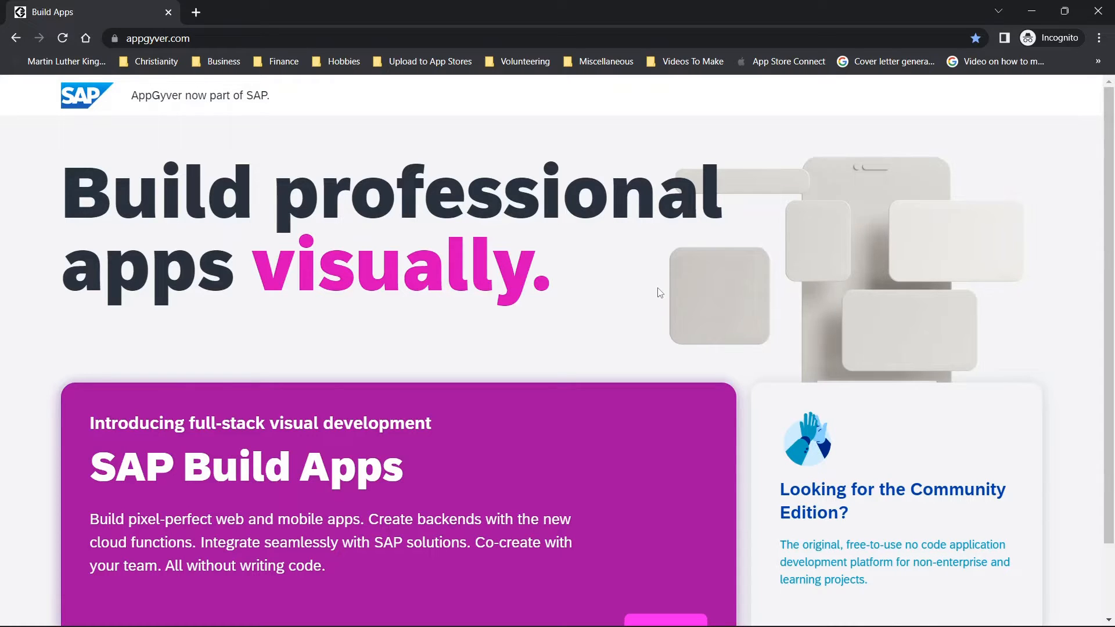
{"action": "mouse_move", "coordinate": [668, 168]}
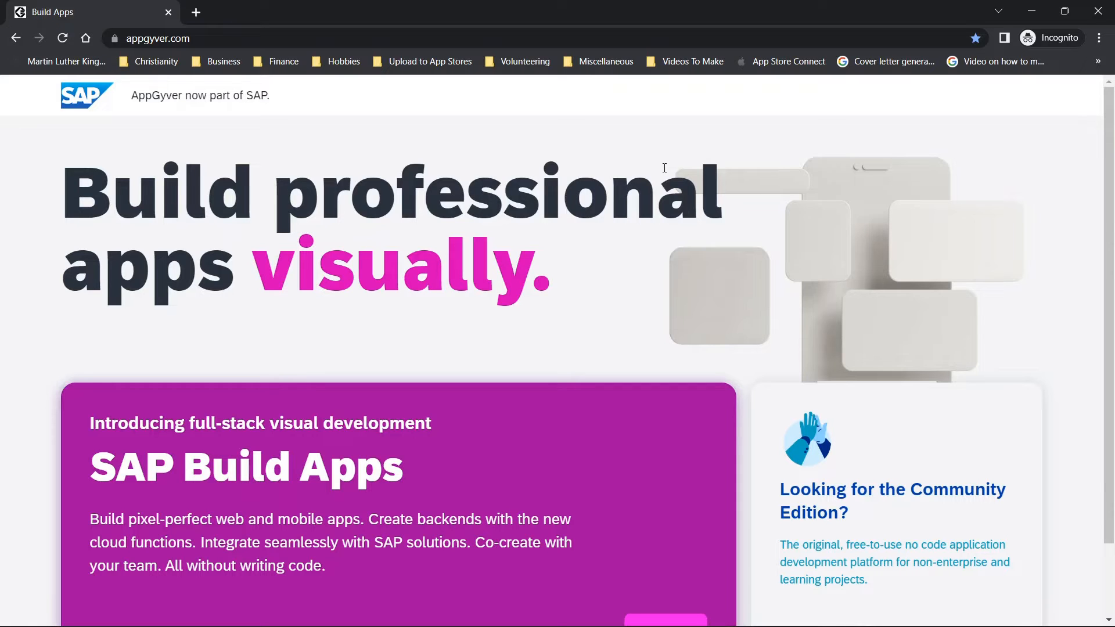
{"action": "scroll", "scroll_direction": "down", "scroll_amount": 3}
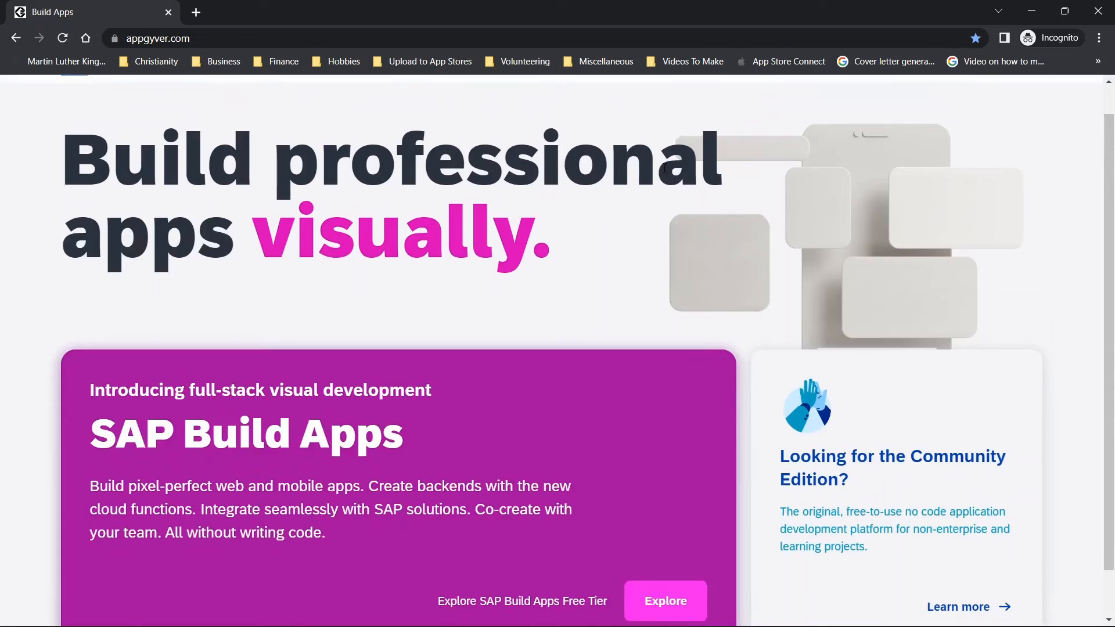
{"action": "scroll", "scroll_direction": "up", "scroll_amount": 3}
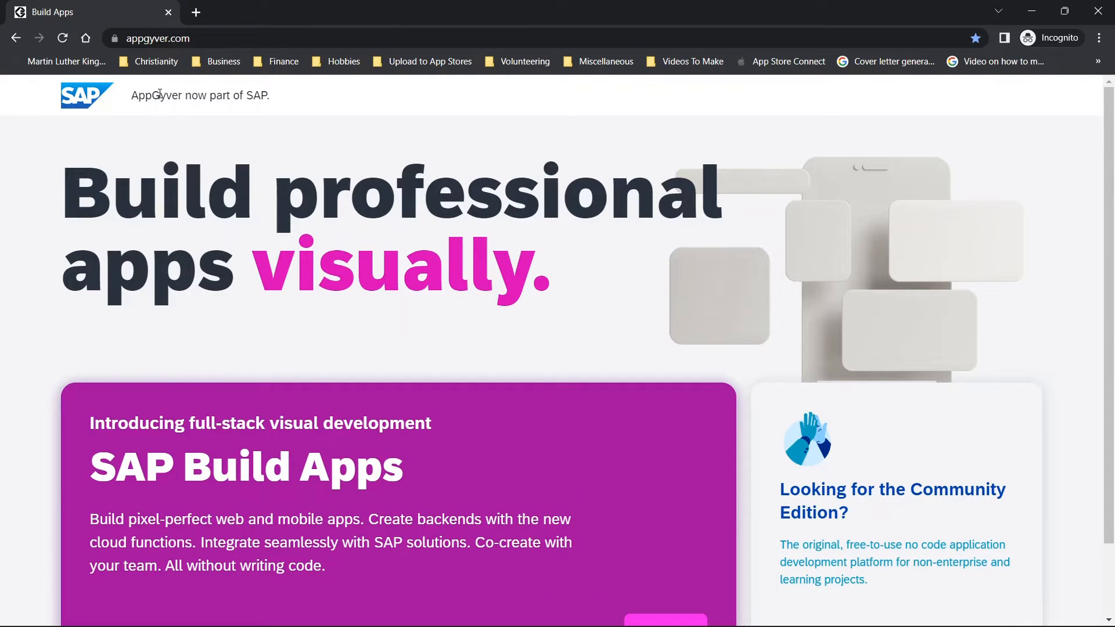
{"action": "scroll", "scroll_direction": "down", "scroll_amount": 3}
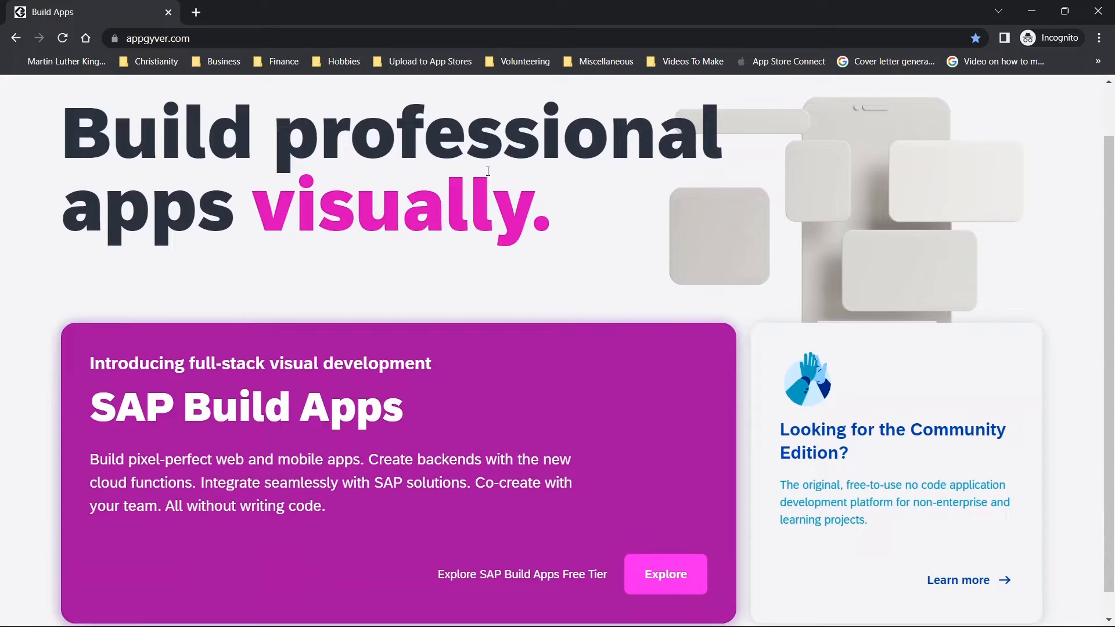
{"action": "scroll", "scroll_direction": "down", "scroll_amount": 3}
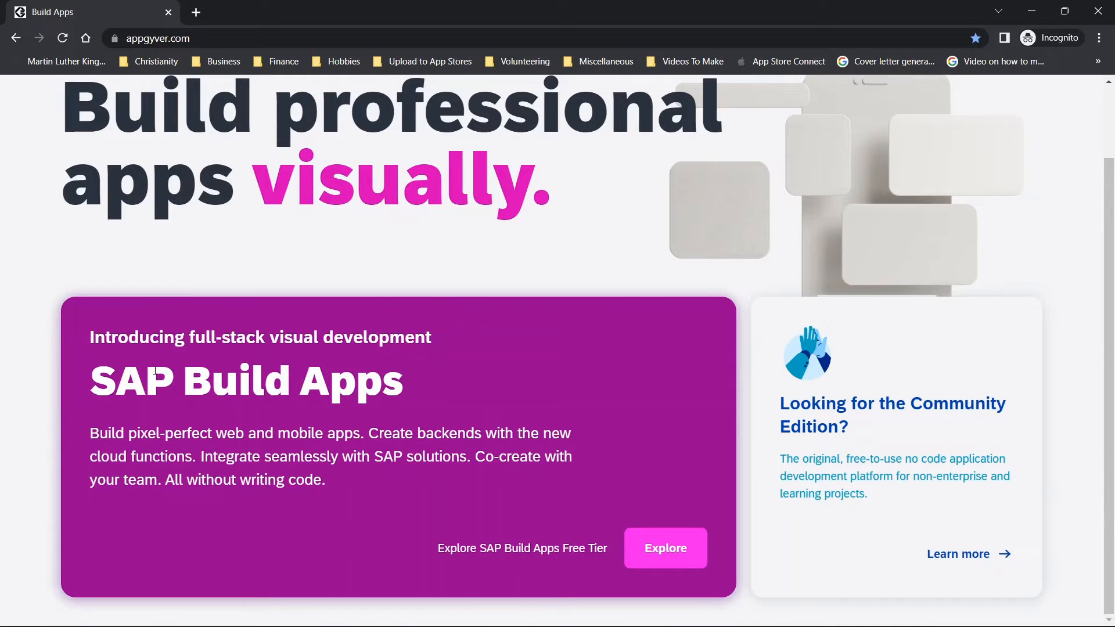
{"action": "mouse_move", "coordinate": [462, 382]}
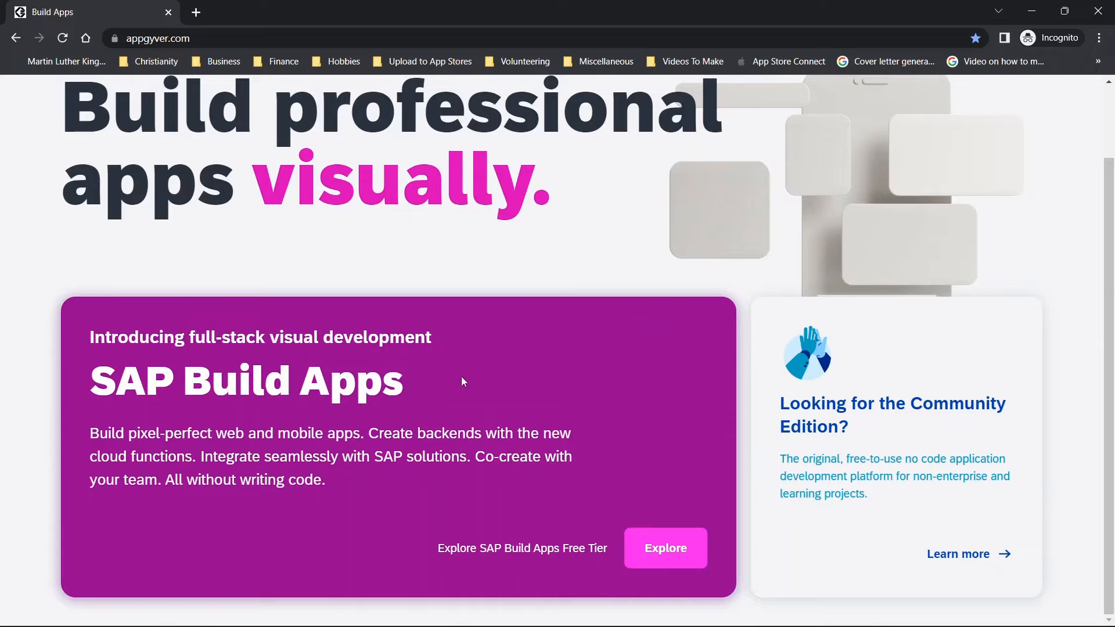
{"action": "mouse_move", "coordinate": [687, 358]}
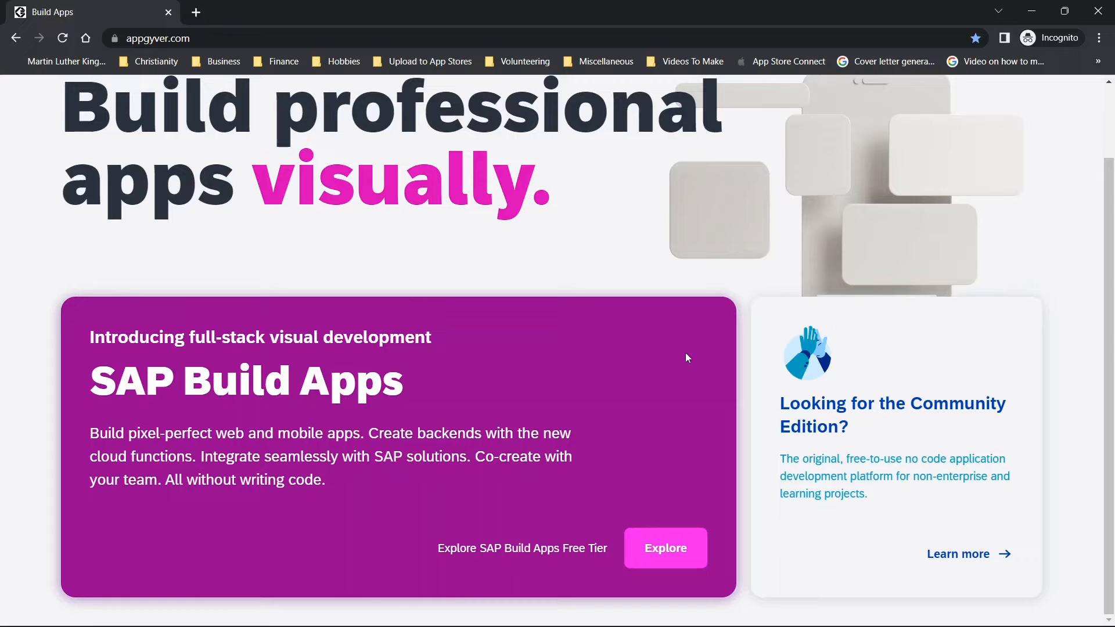
{"action": "mouse_move", "coordinate": [402, 471]}
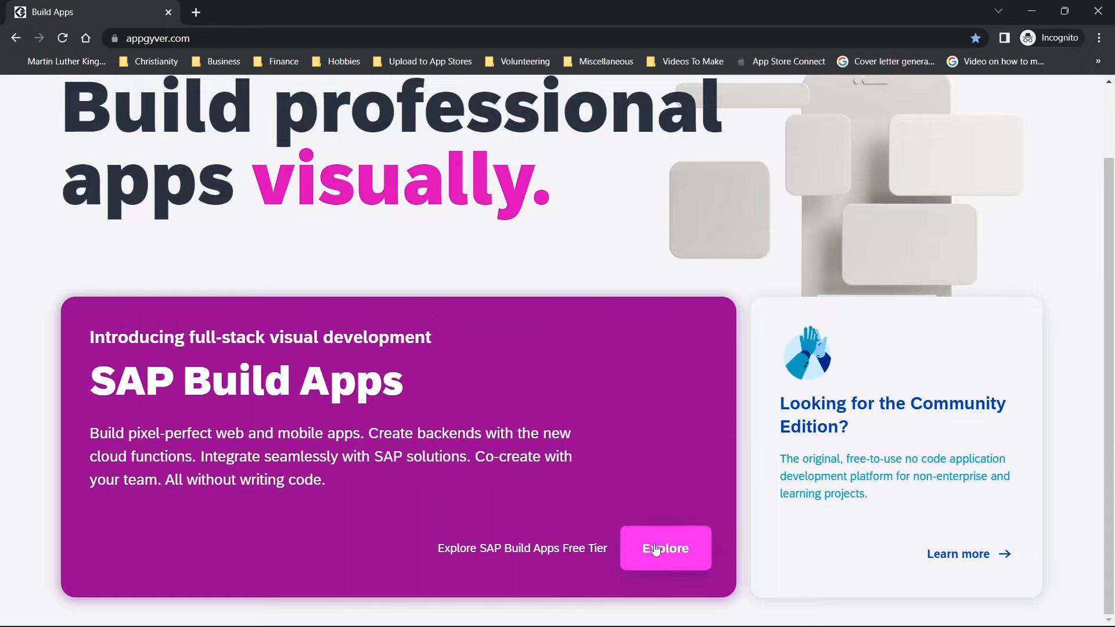
{"action": "left_click", "coordinate": [665, 548]}
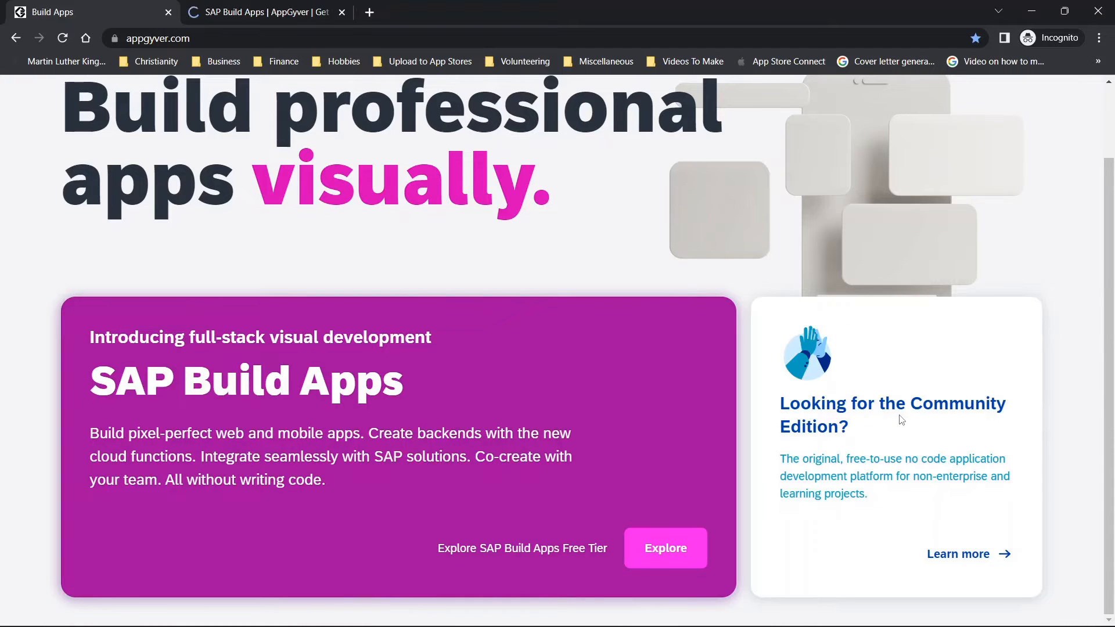
{"action": "mouse_move", "coordinate": [901, 442]}
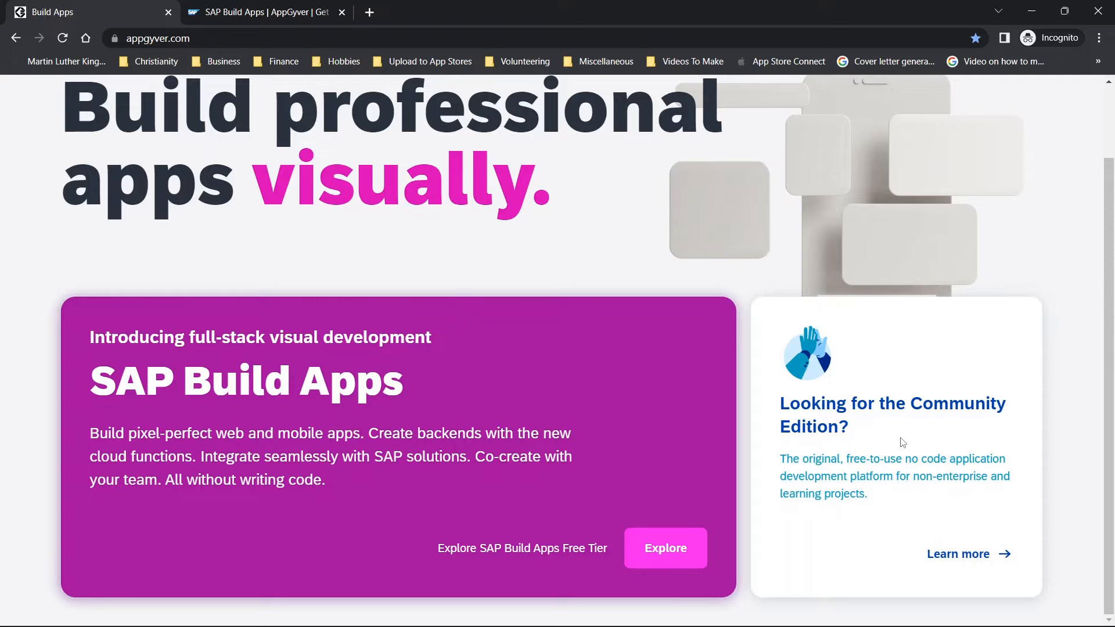
{"action": "mouse_move", "coordinate": [958, 555]}
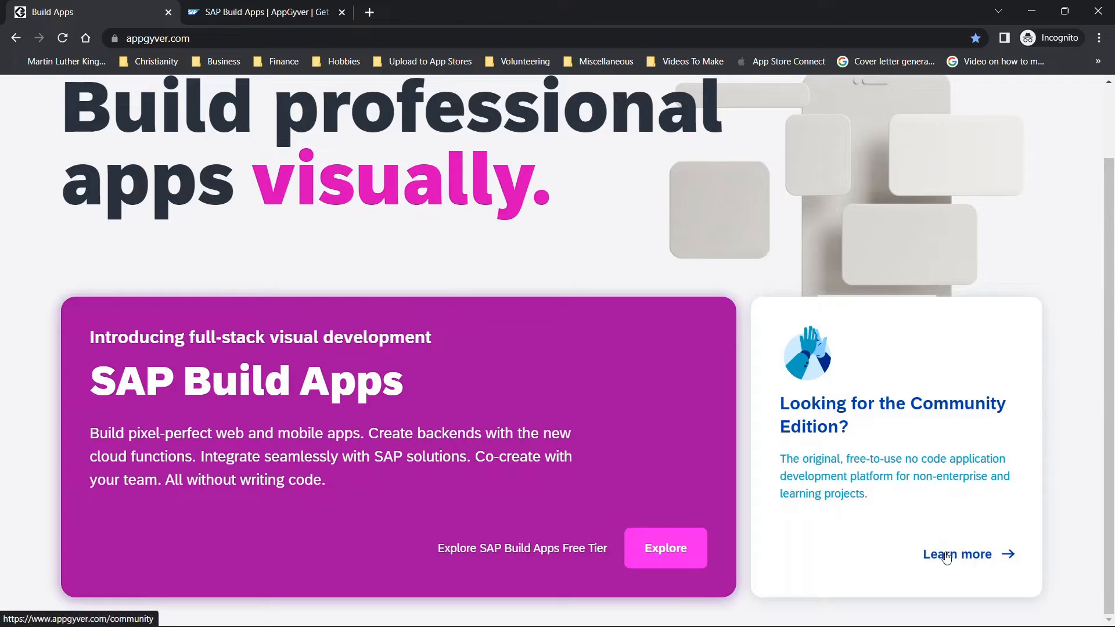
{"action": "left_click", "coordinate": [957, 555]}
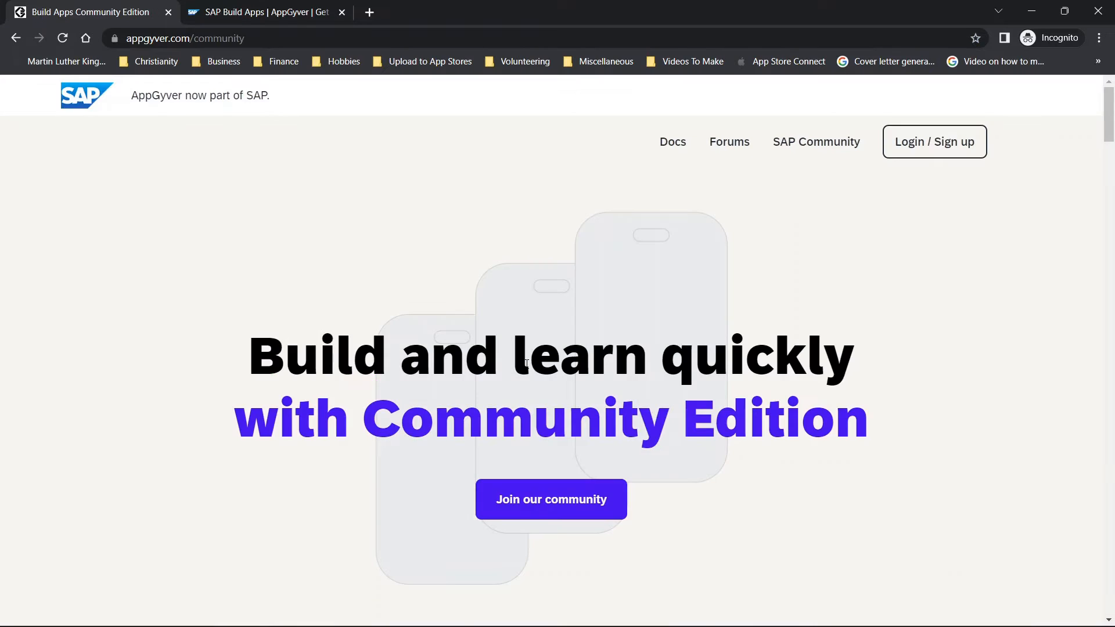
{"action": "mouse_move", "coordinate": [602, 332]}
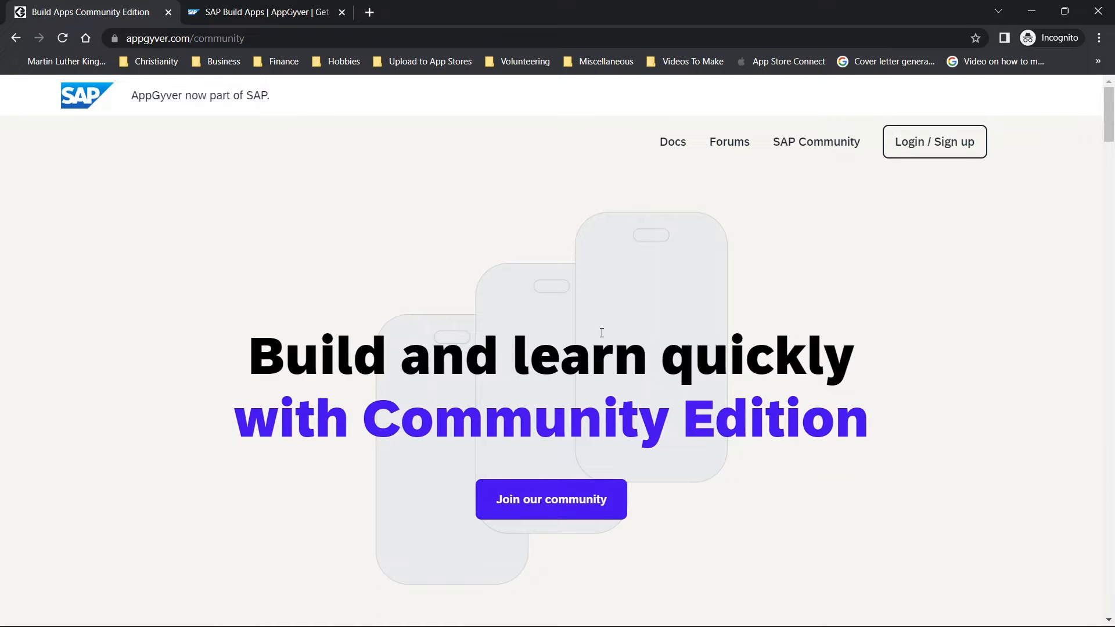
{"action": "scroll", "scroll_direction": "down", "scroll_amount": 3}
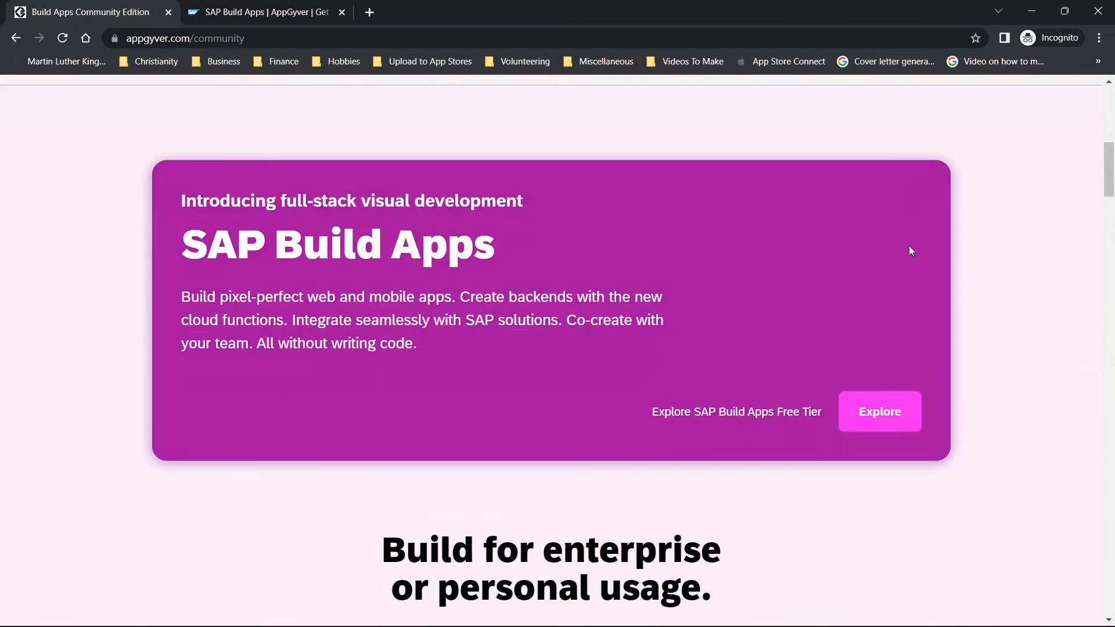
{"action": "scroll", "scroll_direction": "down", "scroll_amount": 3}
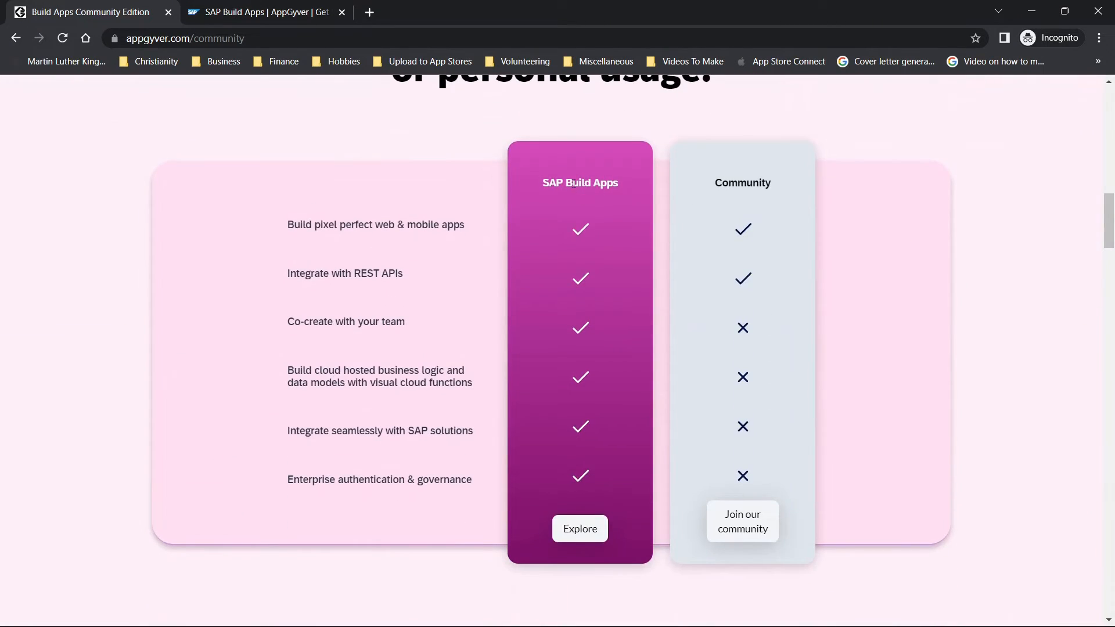
{"action": "mouse_move", "coordinate": [719, 228]}
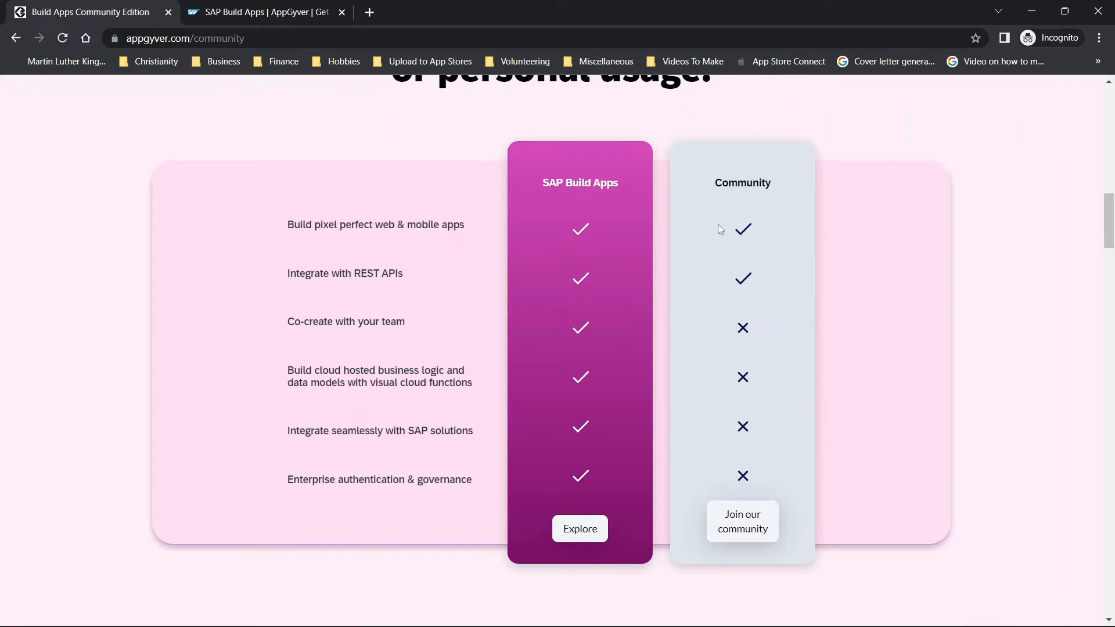
{"action": "mouse_move", "coordinate": [748, 178]}
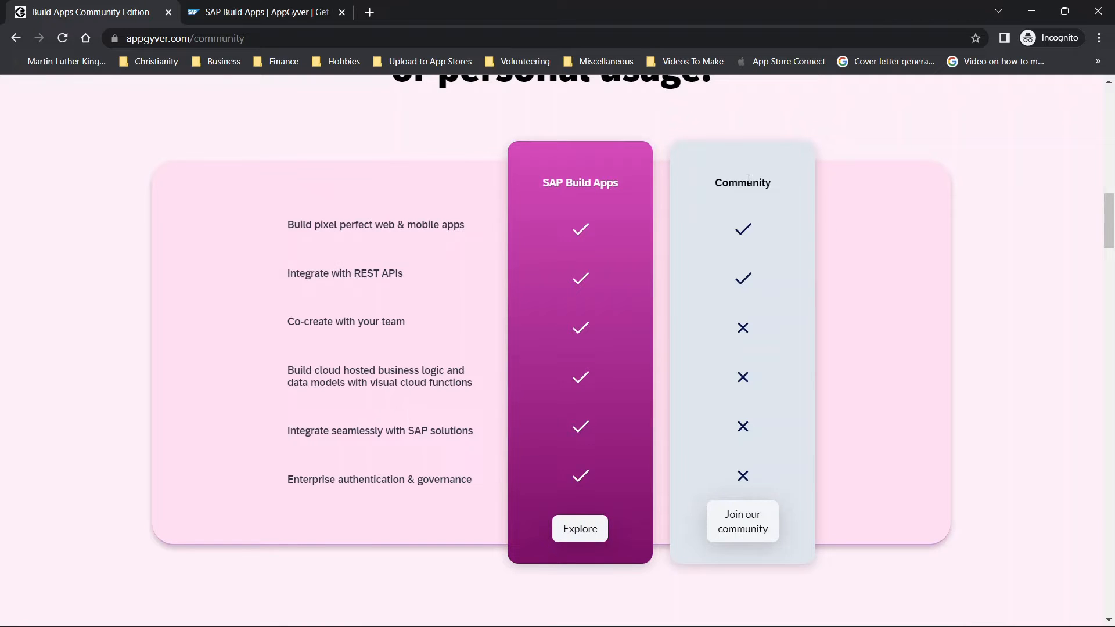
{"action": "mouse_move", "coordinate": [291, 273]}
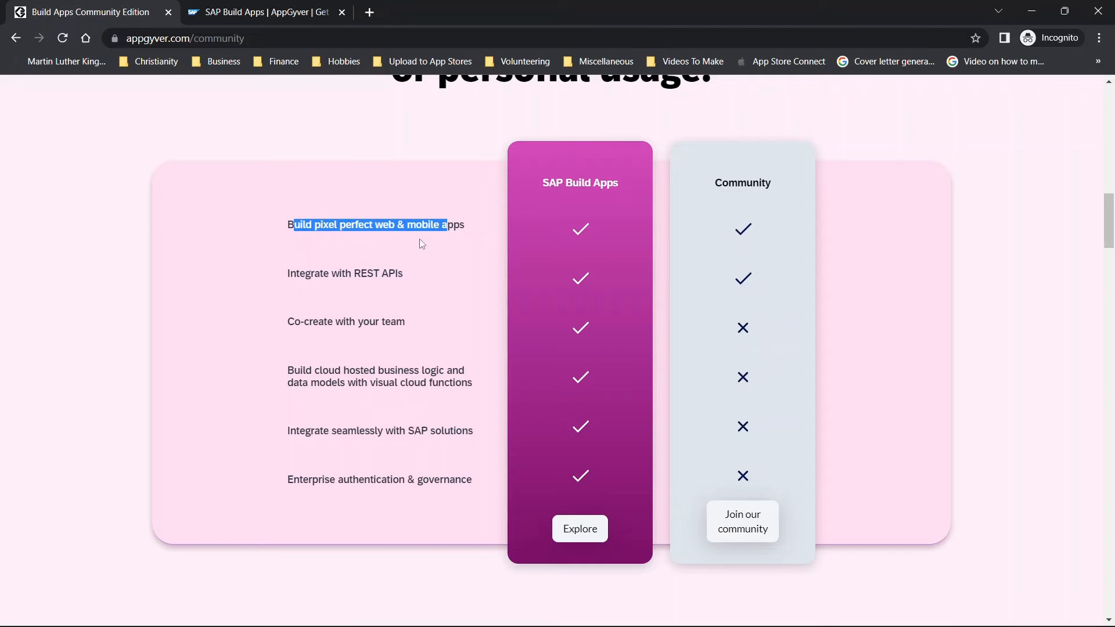
{"action": "left_click", "coordinate": [433, 239]}
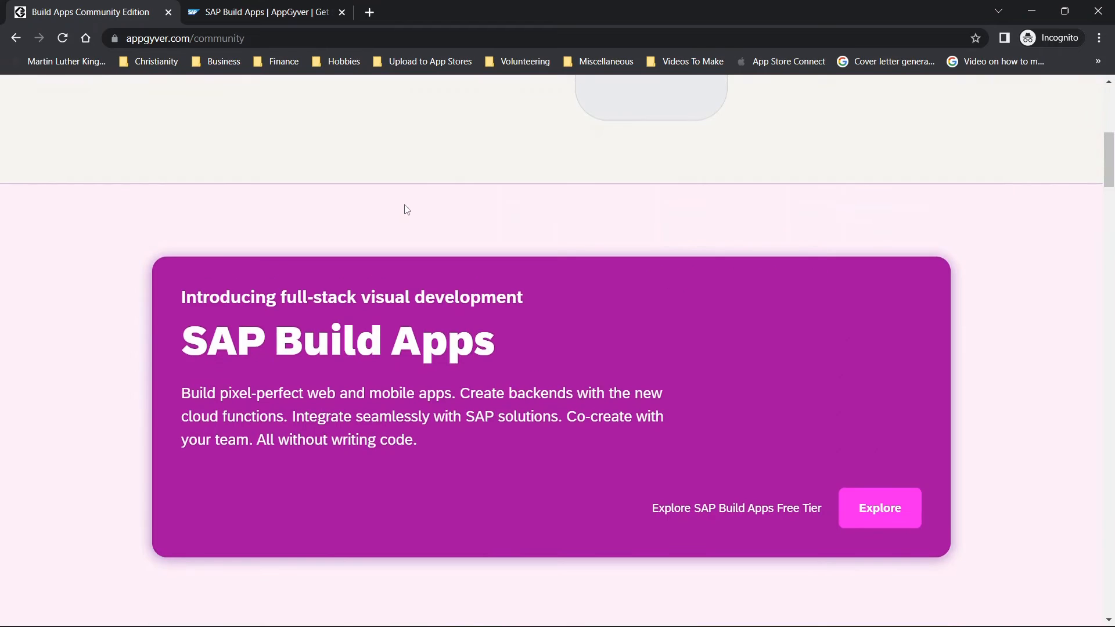
{"action": "scroll", "scroll_direction": "up", "scroll_amount": 3}
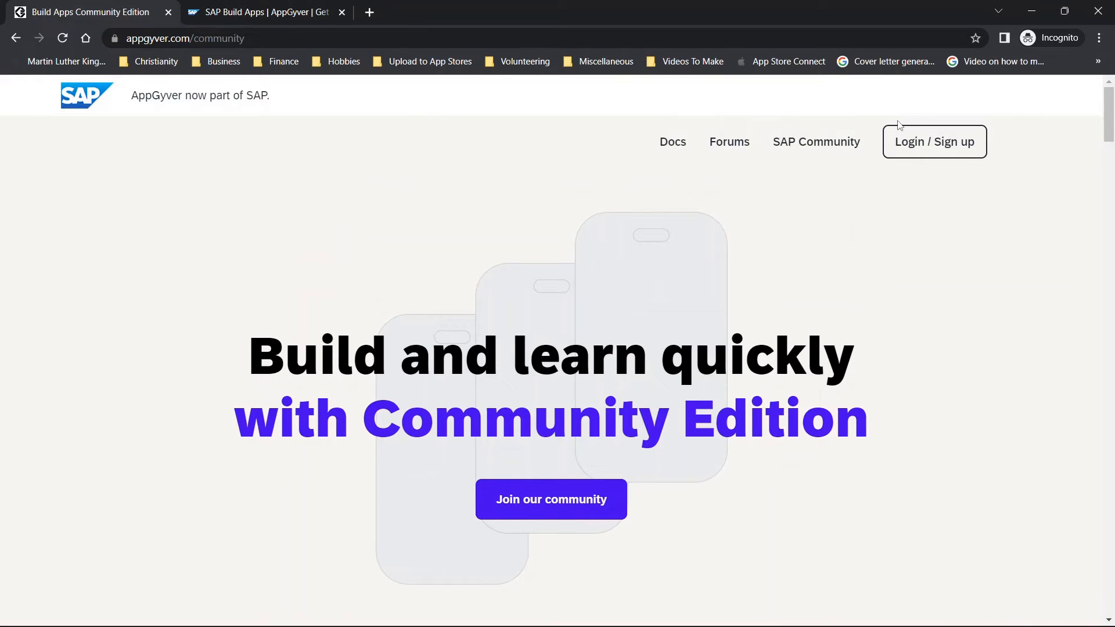
{"action": "left_click", "coordinate": [934, 142]}
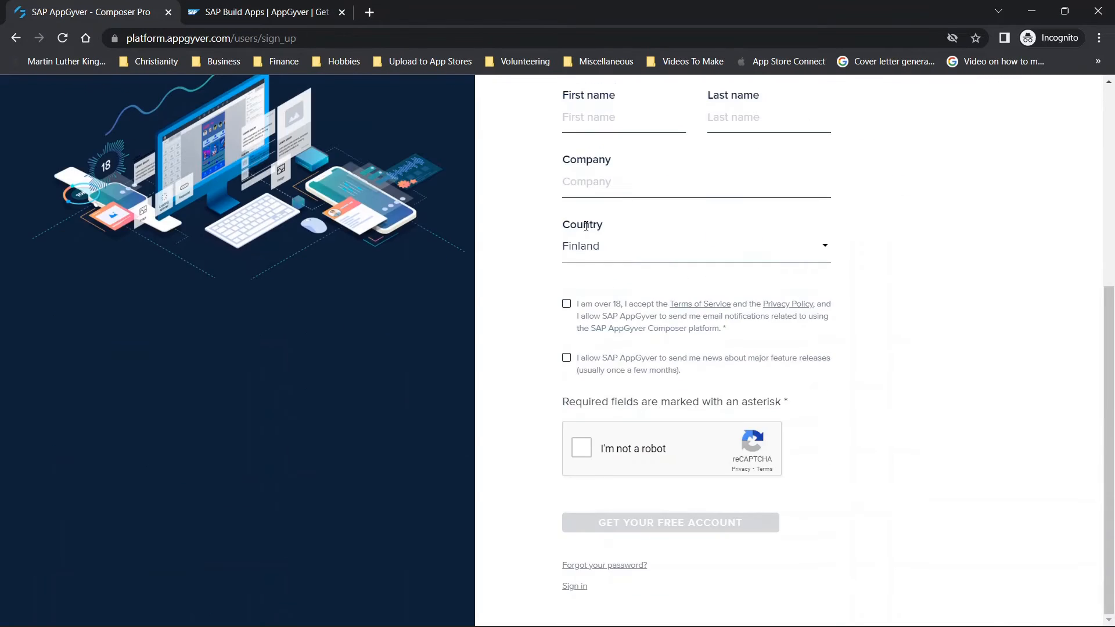
{"action": "scroll", "scroll_direction": "up", "scroll_amount": 3}
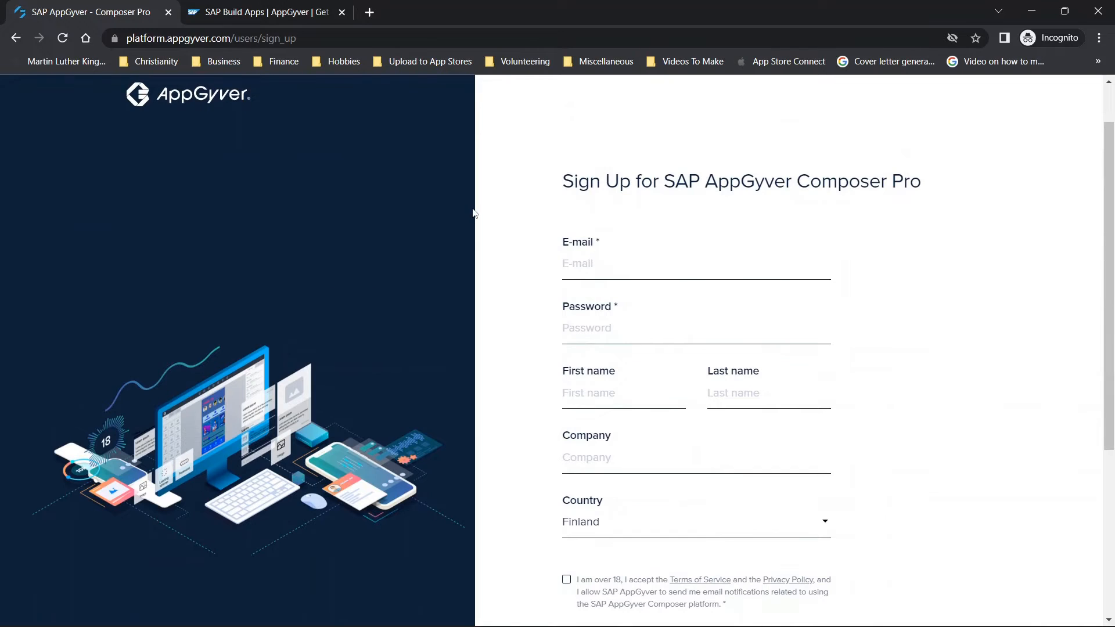
{"action": "mouse_move", "coordinate": [278, 6]}
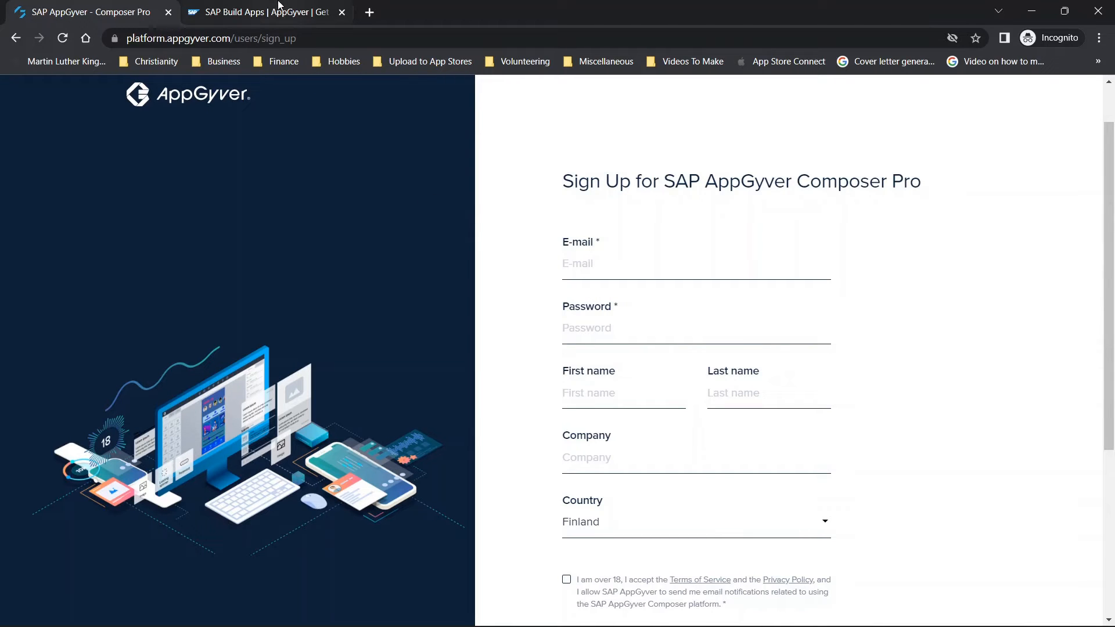
{"action": "mouse_move", "coordinate": [263, 12]}
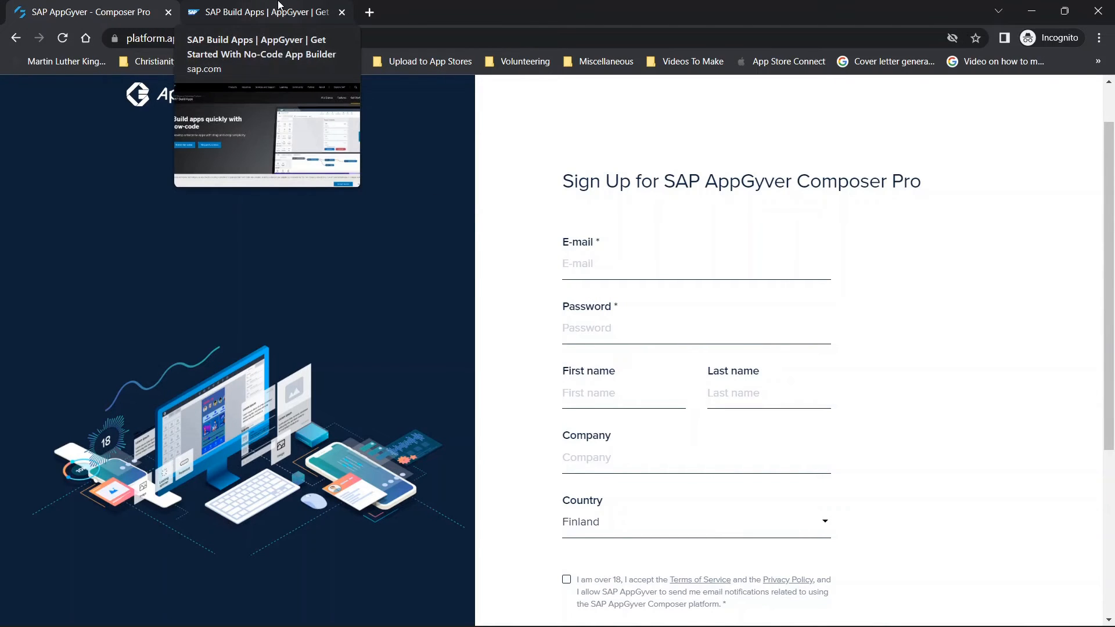
Scroll the SAP Build Apps Get Started page down to 'Try or buy SAP Build Apps'
{"action": "left_click", "coordinate": [260, 12]}
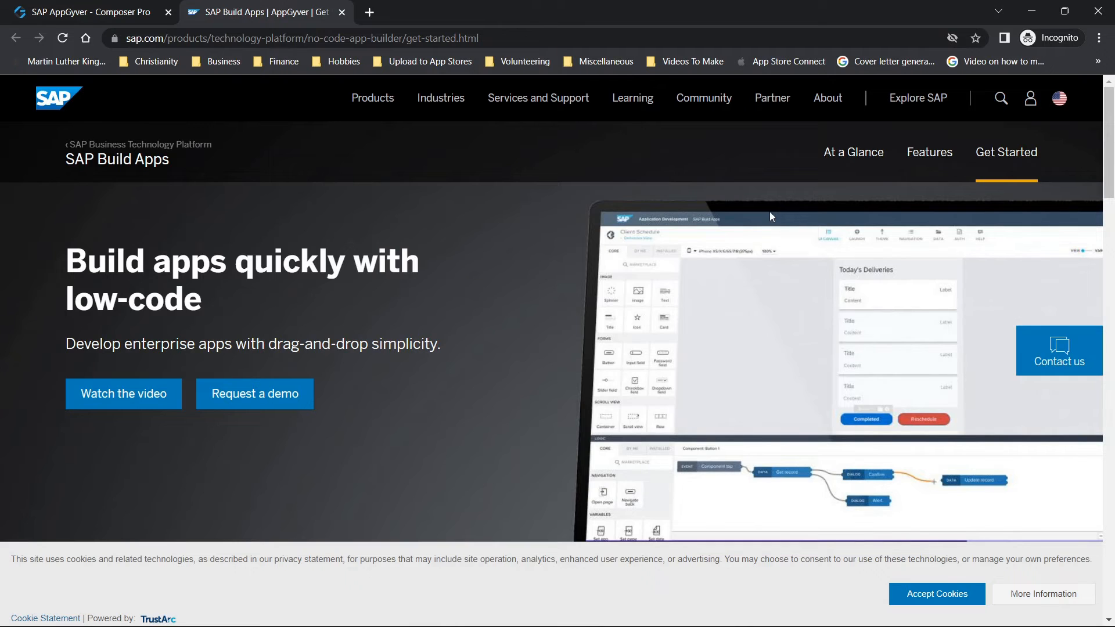
{"action": "scroll", "scroll_direction": "down", "scroll_amount": 3}
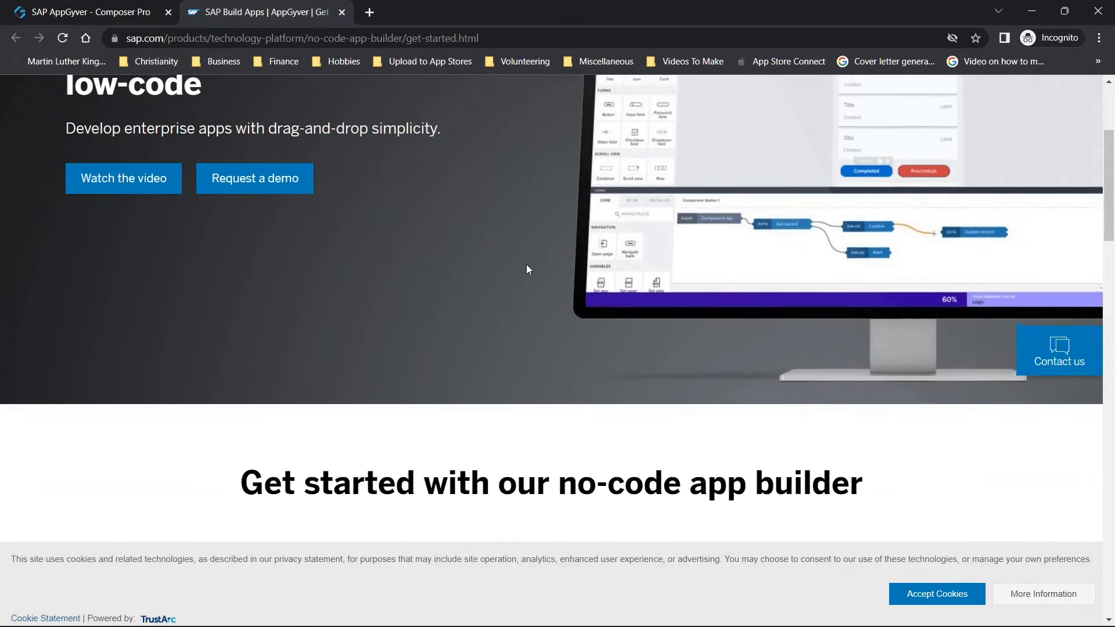
{"action": "scroll", "scroll_direction": "down", "scroll_amount": 3}
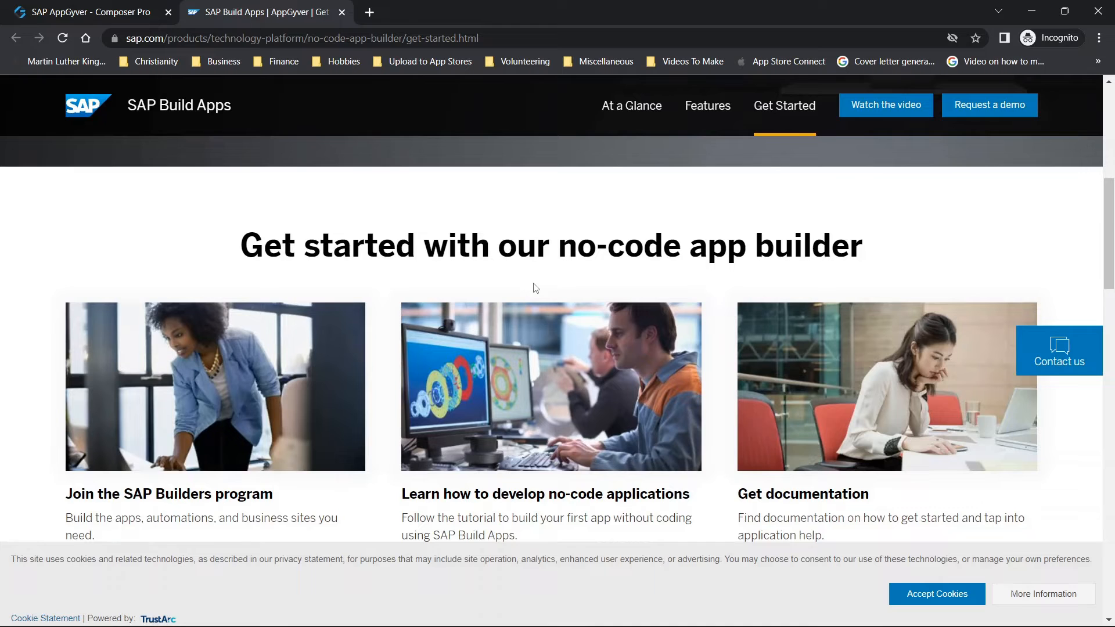
{"action": "scroll", "scroll_direction": "down", "scroll_amount": 3}
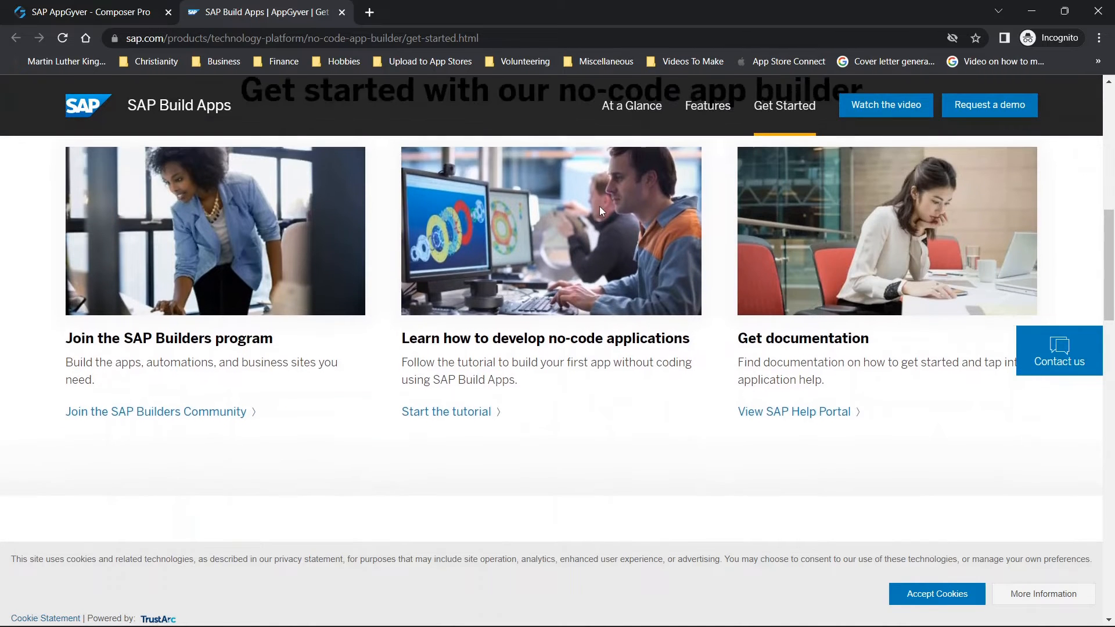
{"action": "scroll", "scroll_direction": "down", "scroll_amount": 3}
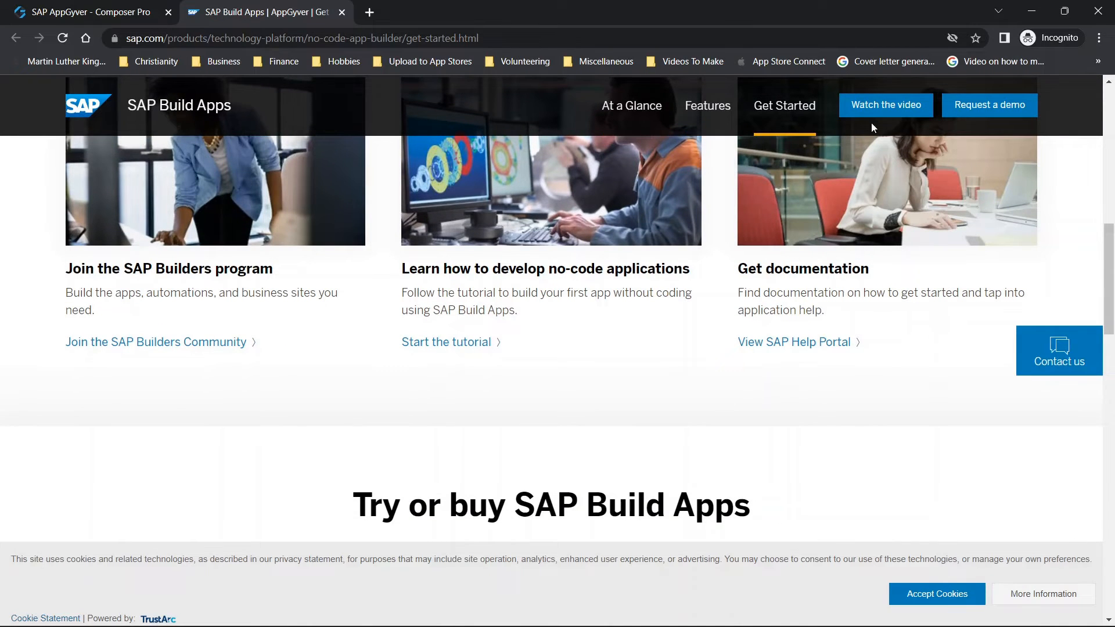
{"action": "scroll", "scroll_direction": "down", "scroll_amount": 3}
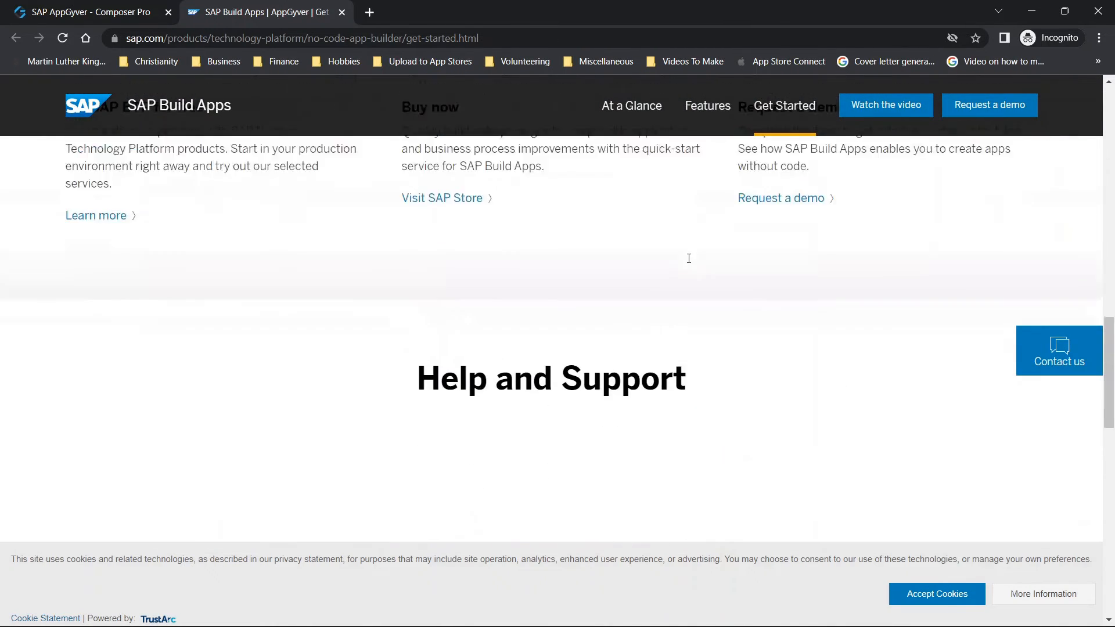
{"action": "scroll", "scroll_direction": "up", "scroll_amount": 3}
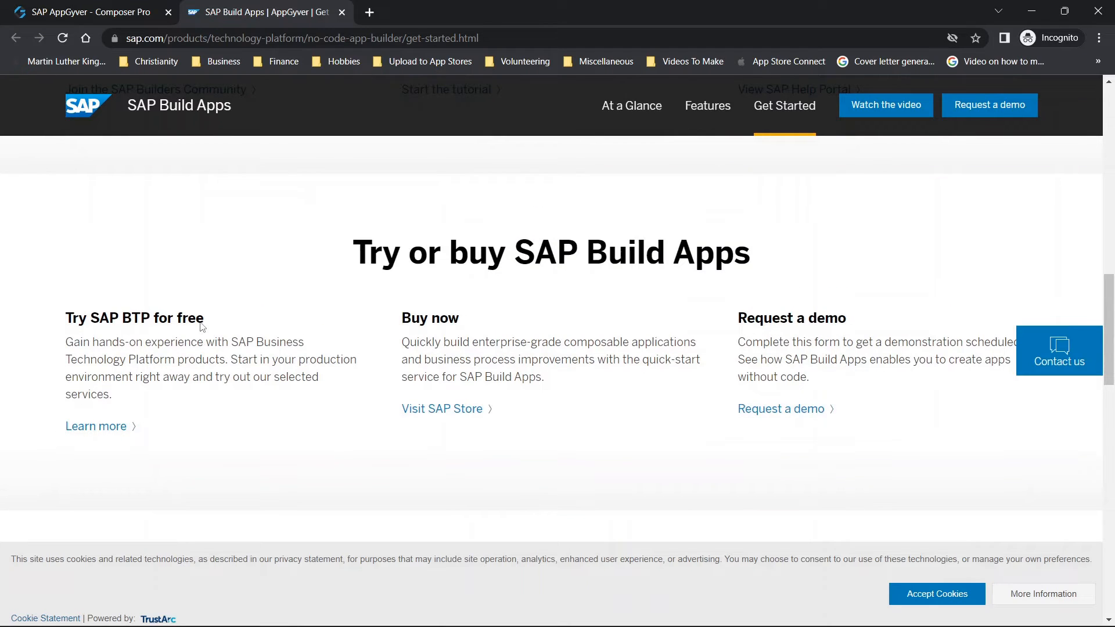
{"action": "mouse_move", "coordinate": [140, 335]}
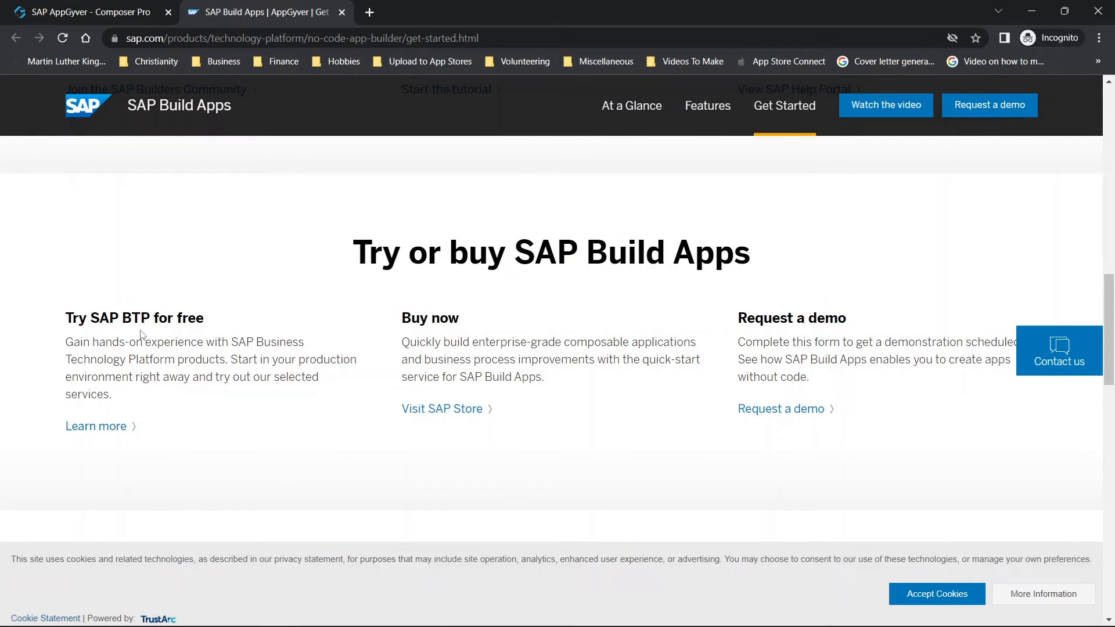
{"action": "mouse_move", "coordinate": [147, 336]}
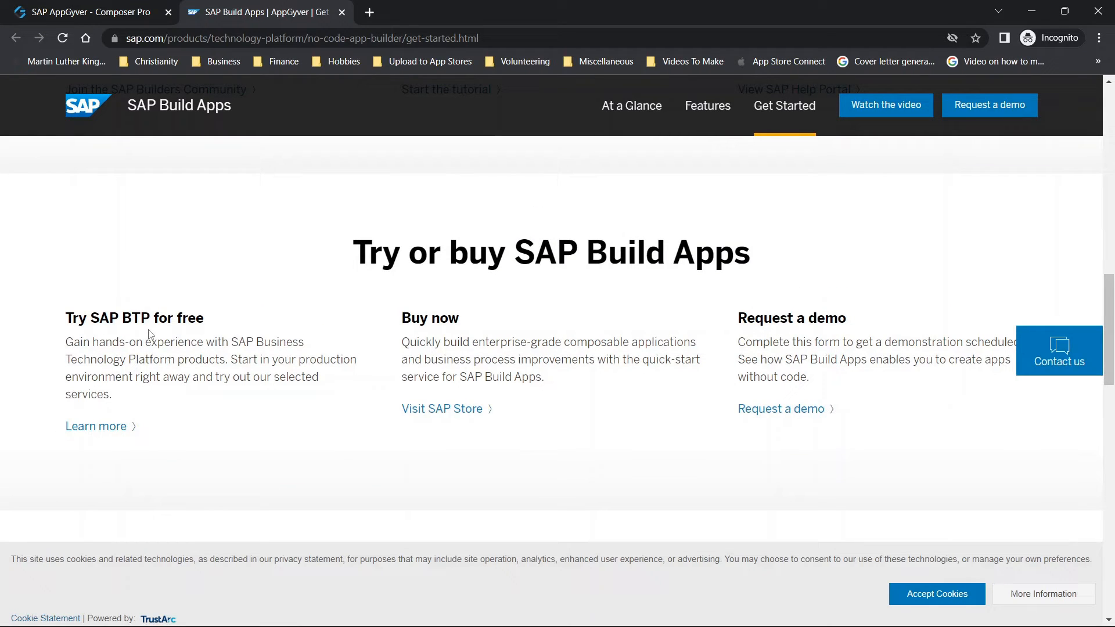
{"action": "mouse_move", "coordinate": [655, 335]}
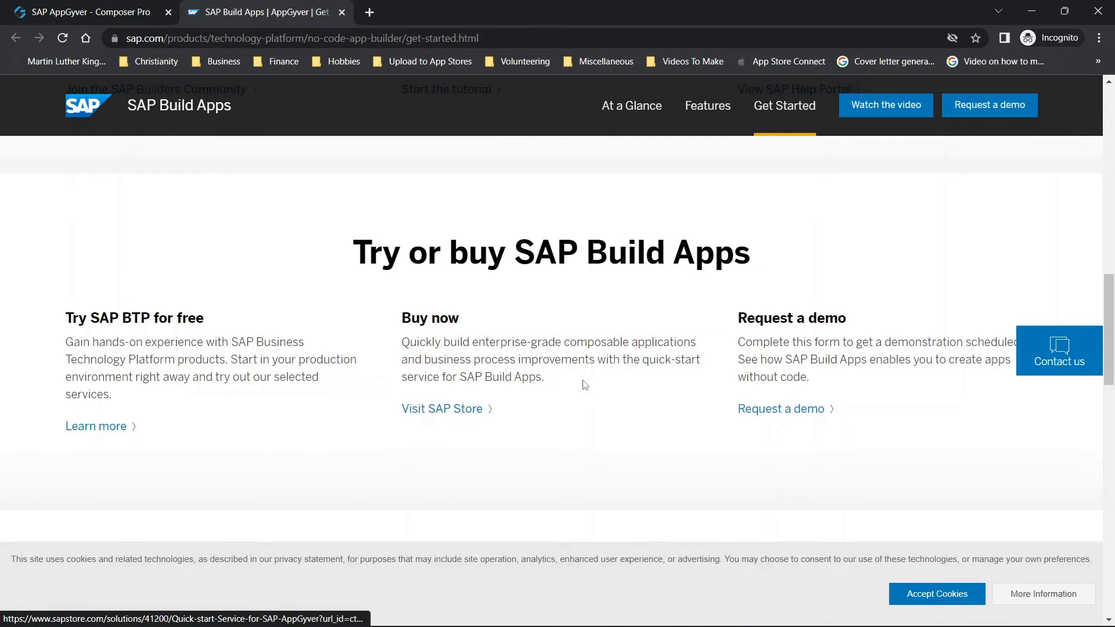
{"action": "scroll", "scroll_direction": "down", "scroll_amount": 3}
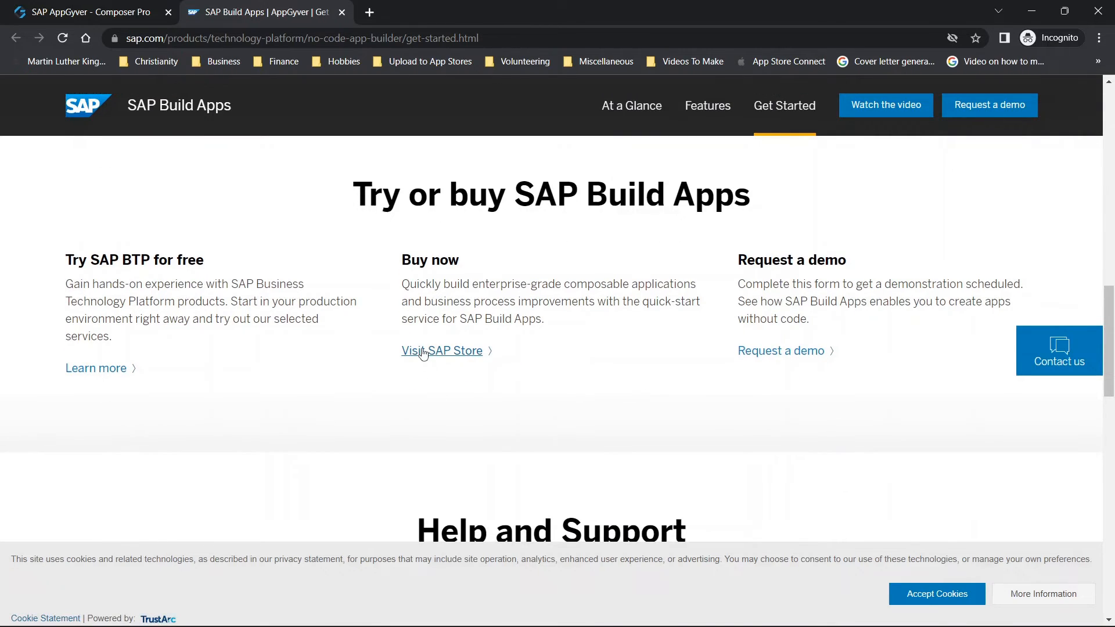
View the SAP Store Quick-start Service listing priced at USD 26,827.50
{"action": "left_click", "coordinate": [441, 351]}
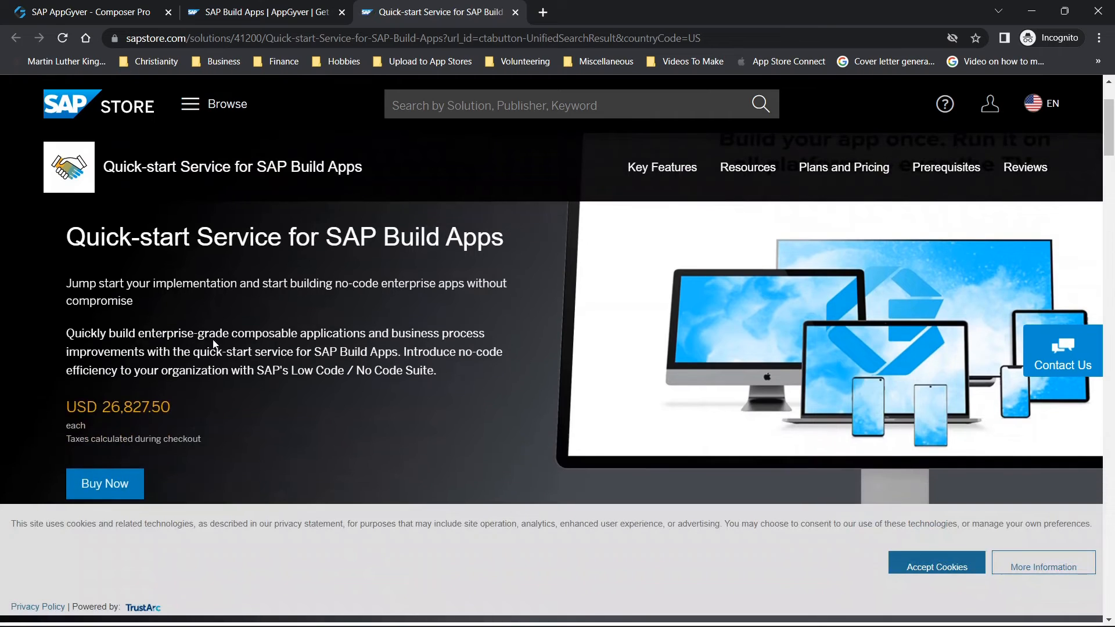
{"action": "mouse_move", "coordinate": [202, 400]}
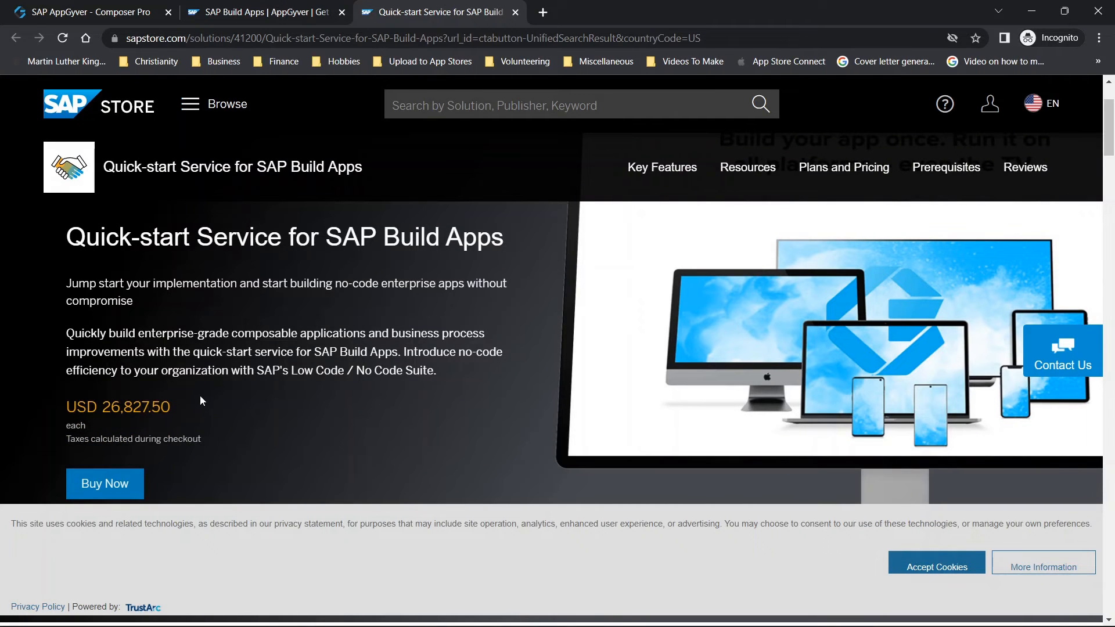
{"action": "mouse_move", "coordinate": [144, 427]}
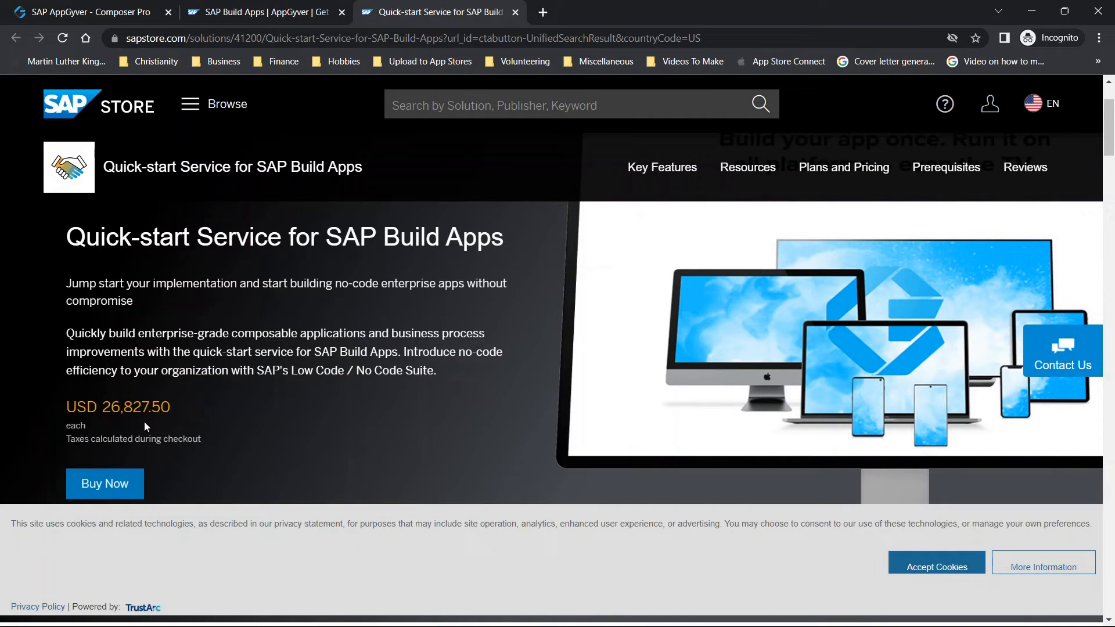
{"action": "scroll", "scroll_direction": "down", "scroll_amount": 3}
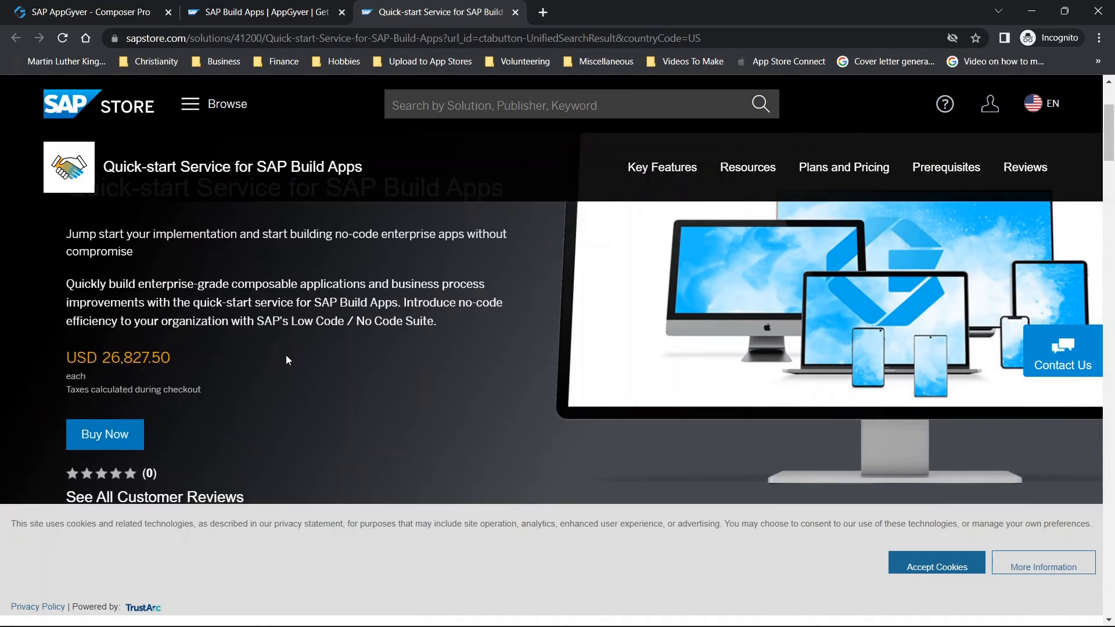
{"action": "scroll", "scroll_direction": "up", "scroll_amount": 3}
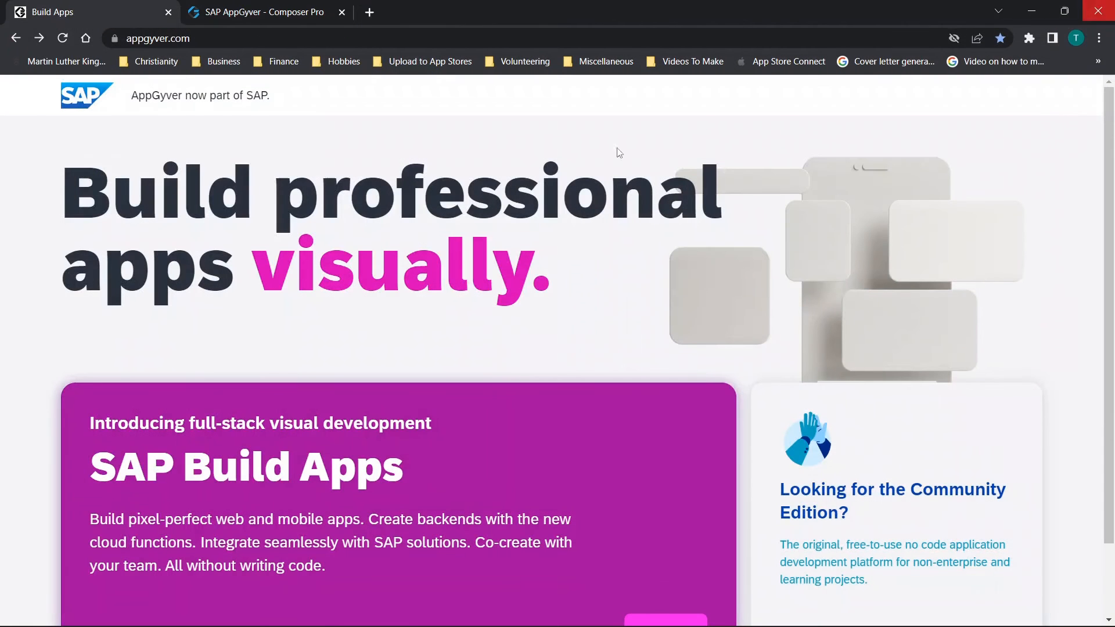
{"action": "mouse_move", "coordinate": [5, 349]}
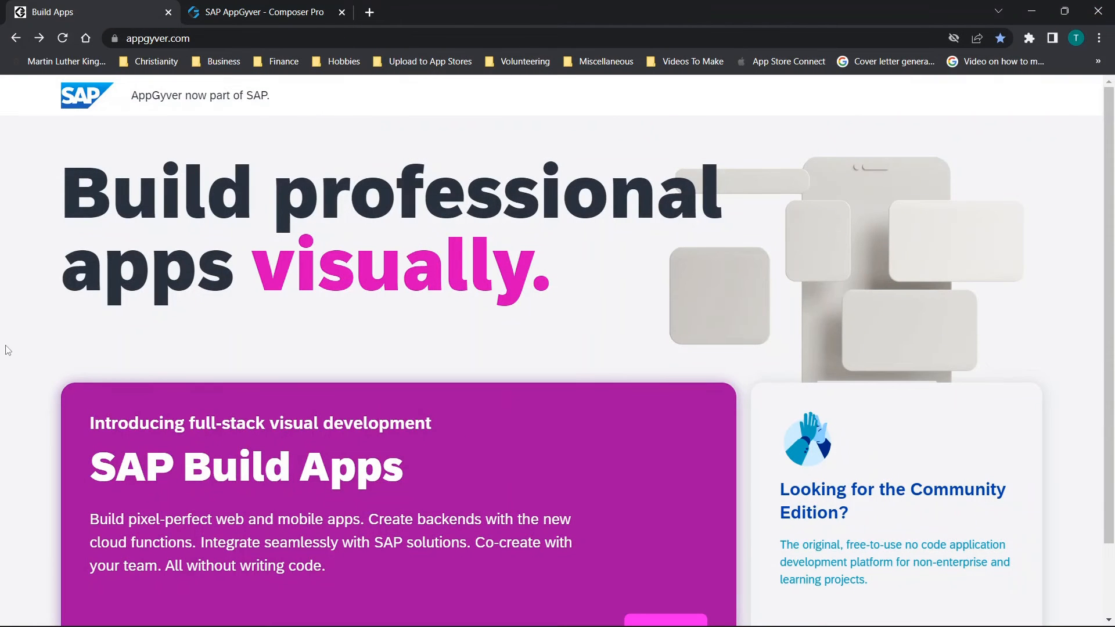
{"action": "mouse_move", "coordinate": [141, 116]}
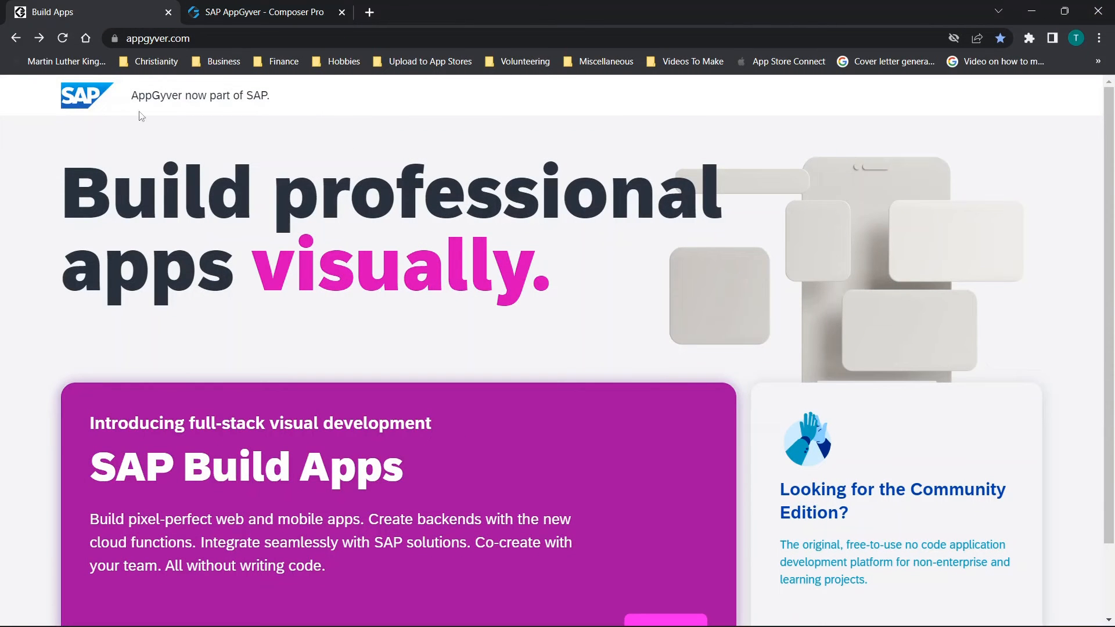
On appgyver.com, follow 'Learn more' under Looking for the Community Edition
{"action": "scroll", "scroll_direction": "down", "scroll_amount": 3}
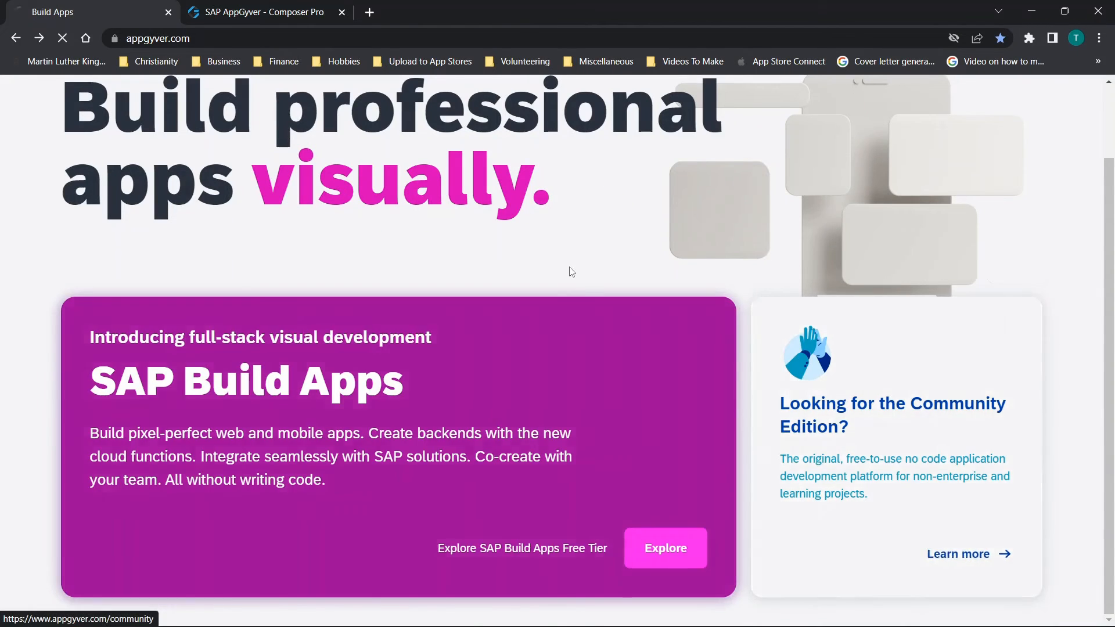
{"action": "left_click", "coordinate": [958, 554]}
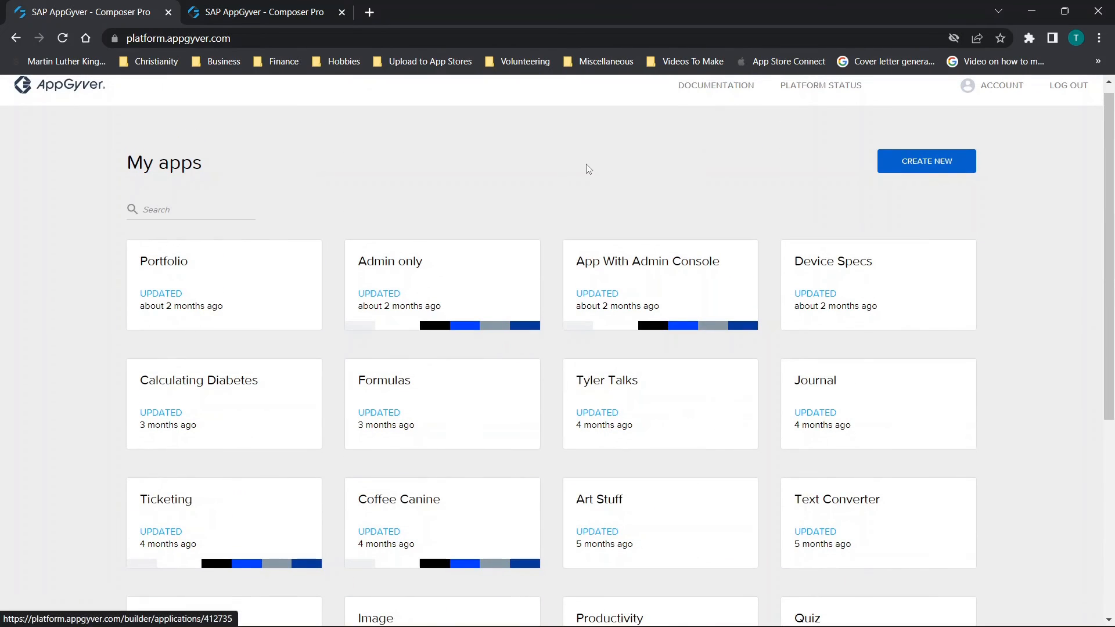
{"action": "mouse_move", "coordinate": [167, 294]}
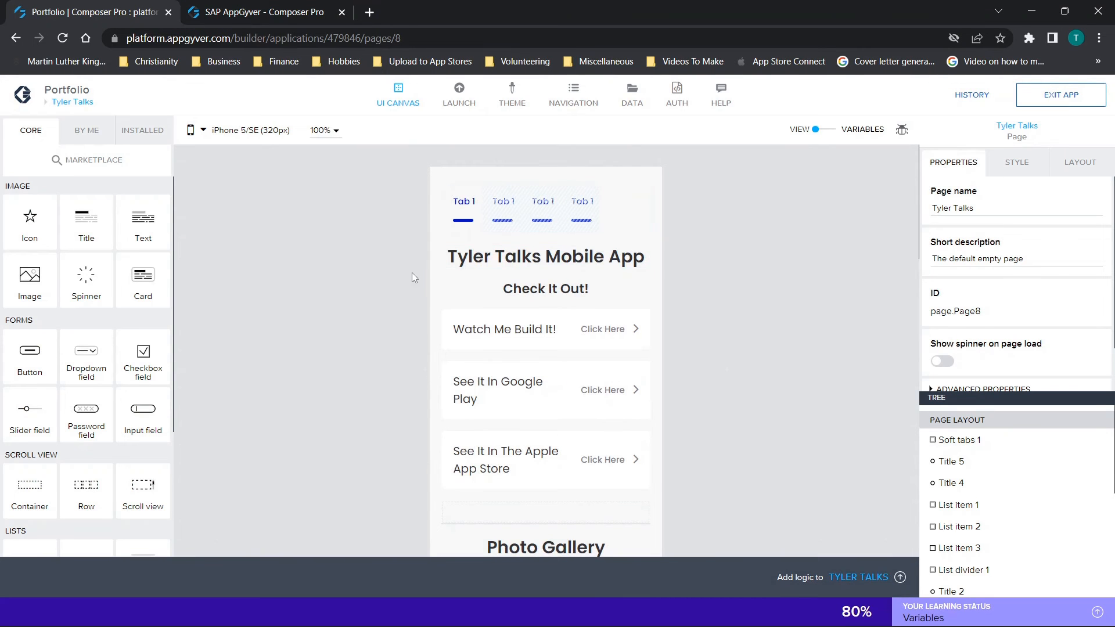
Select the Tyler Talks Mobile App heading on the Portfolio app's canvas
{"action": "left_click", "coordinate": [545, 257]}
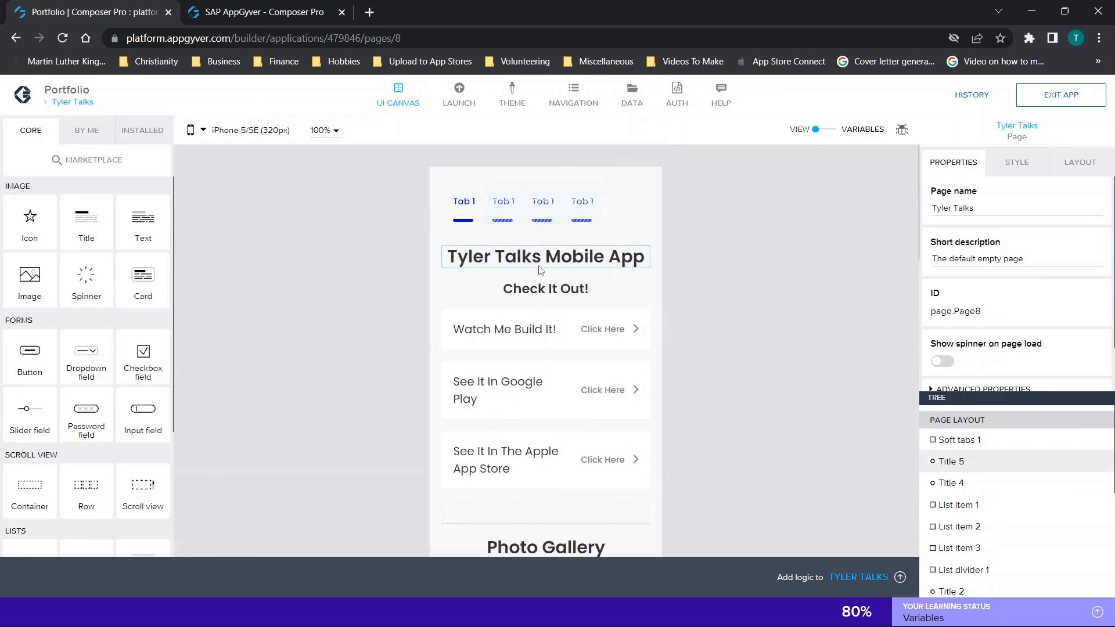